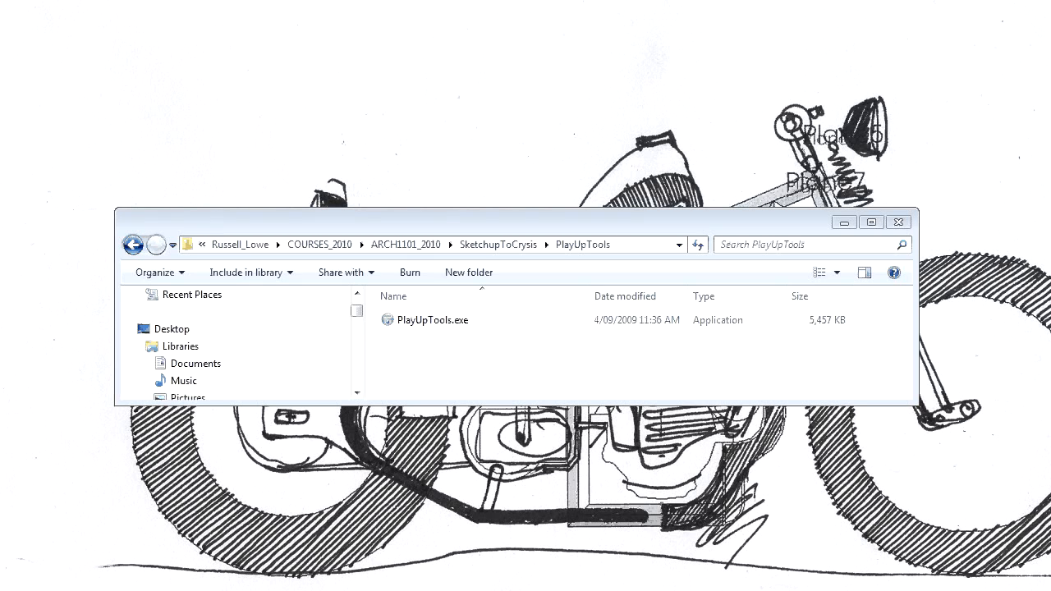
mouse_move(971, 171)
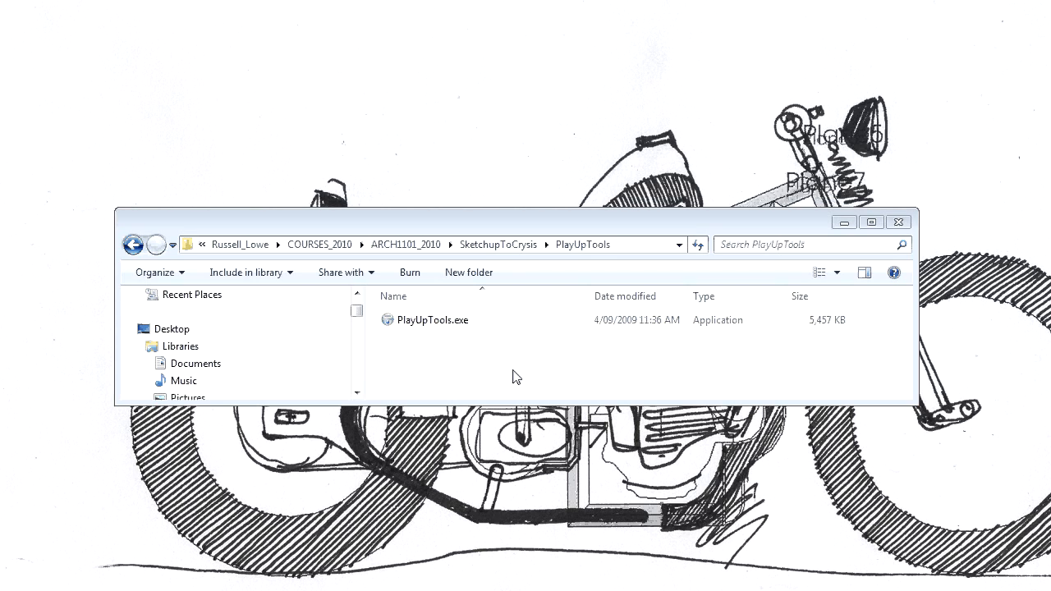
Orbit the block model, then open PlayUp Preferences showing Crytek CryEngine 2 as current engine
double_click(433, 319)
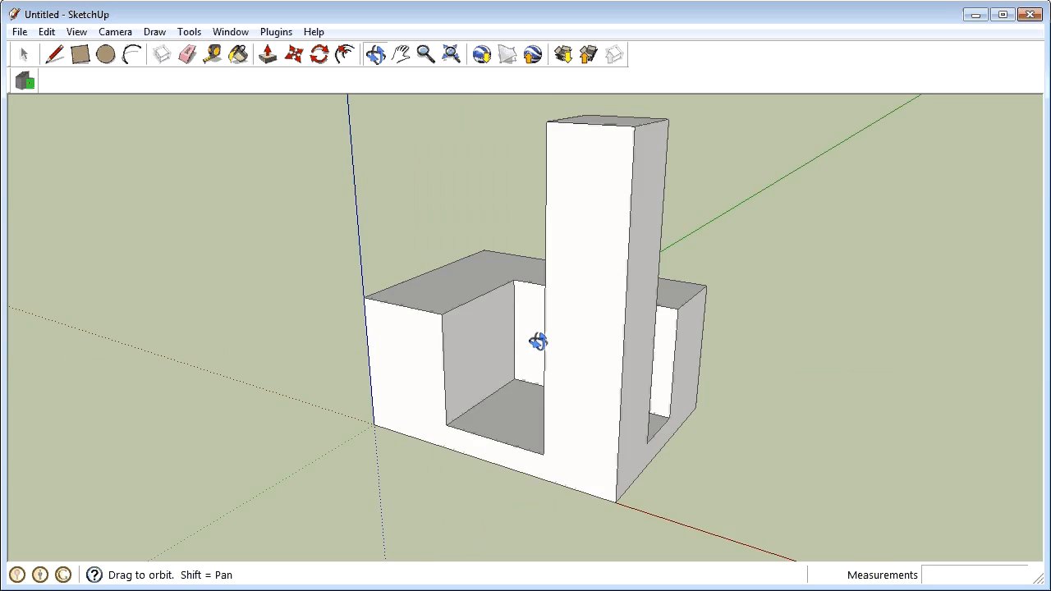
drag(538, 341, 542, 226)
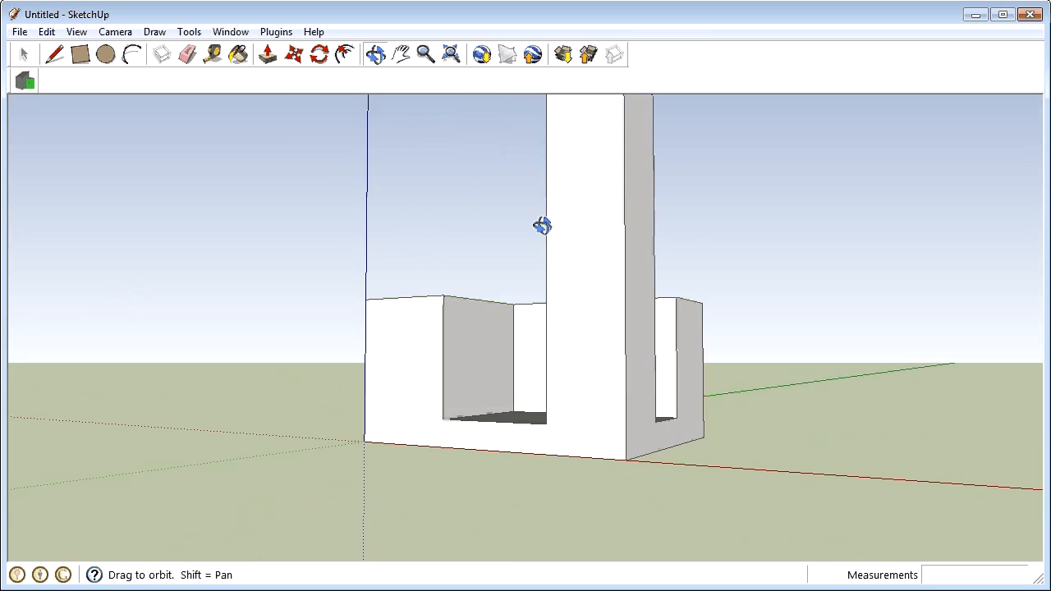
drag(542, 226, 505, 428)
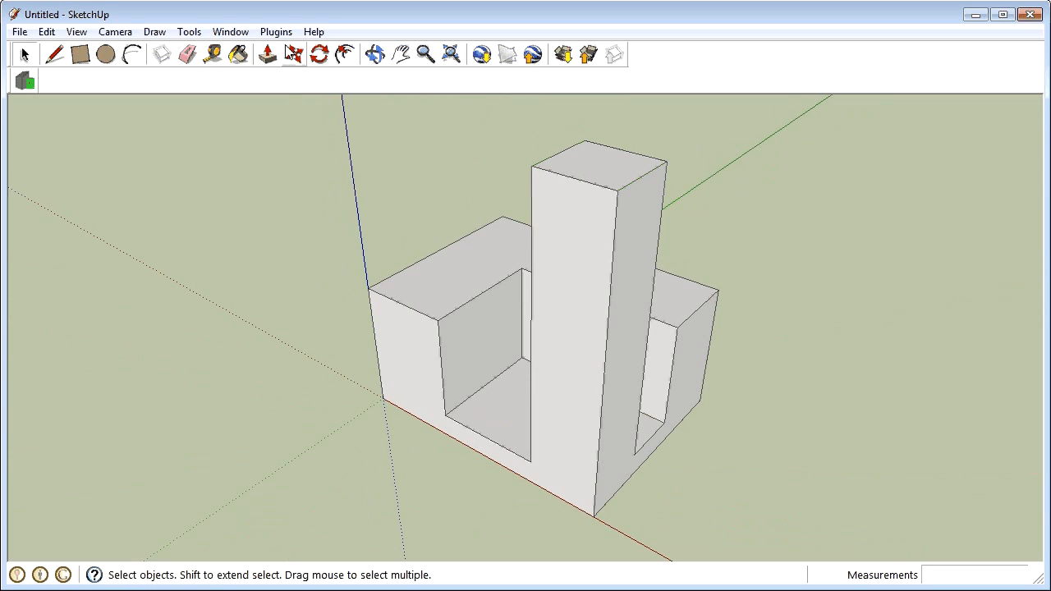
click(276, 31)
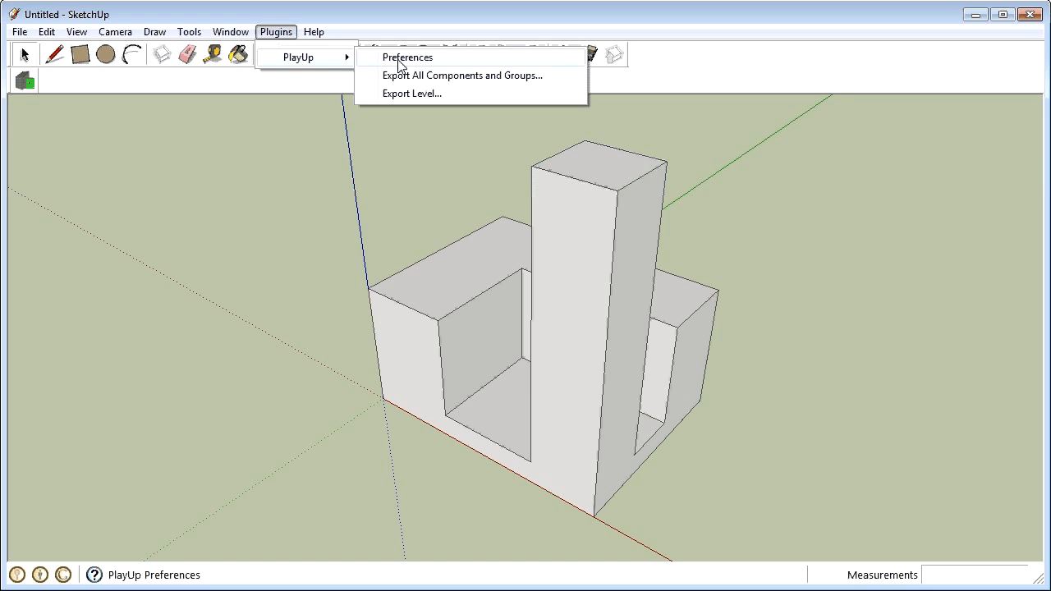
click(408, 56)
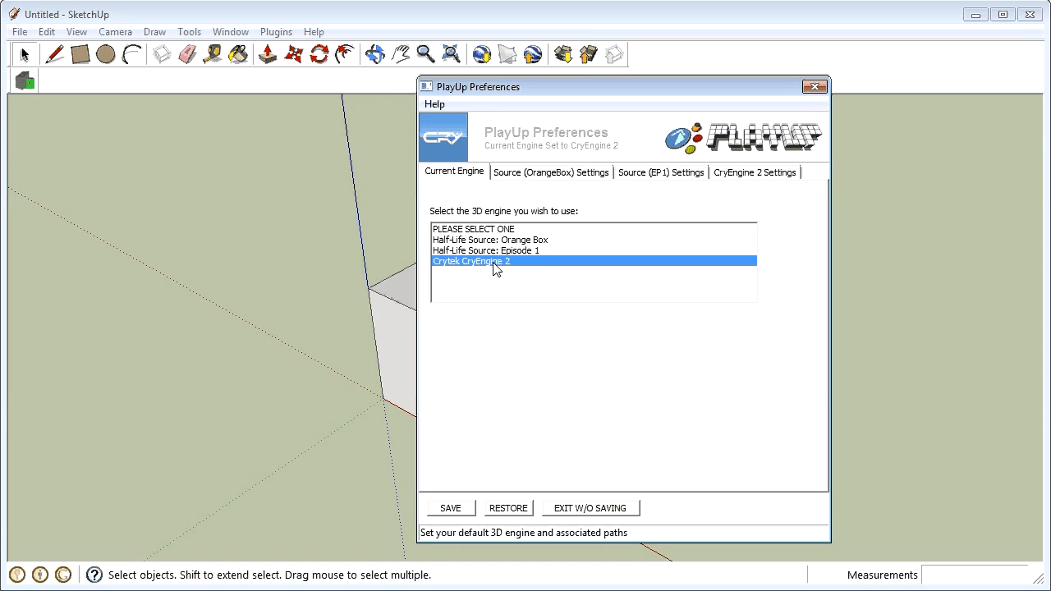
mouse_move(751, 179)
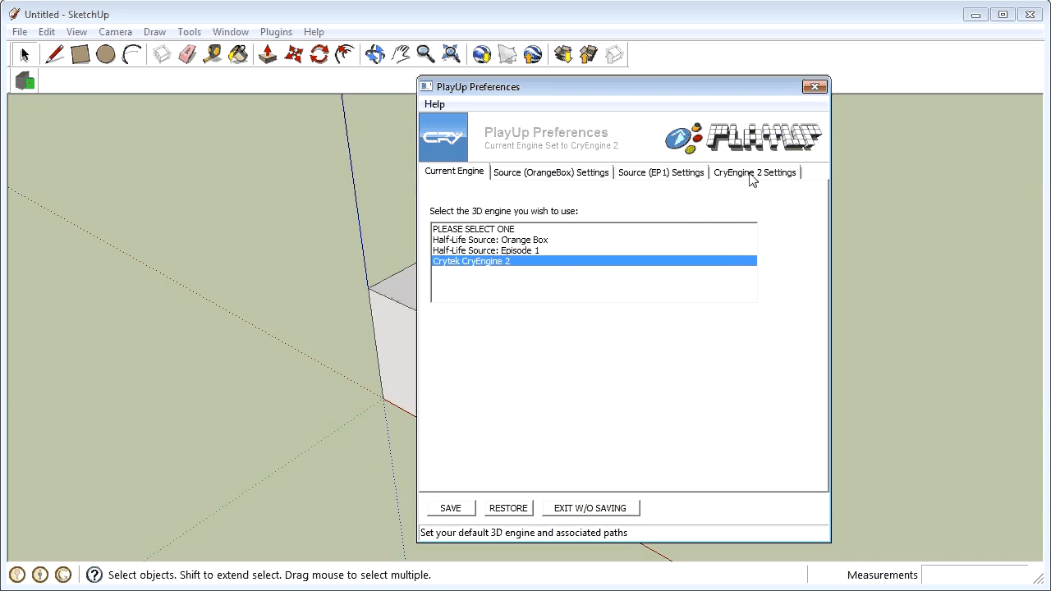
Review the Crysis Wars model export and RC paths on CryEngine 2 Settings, then save
click(754, 172)
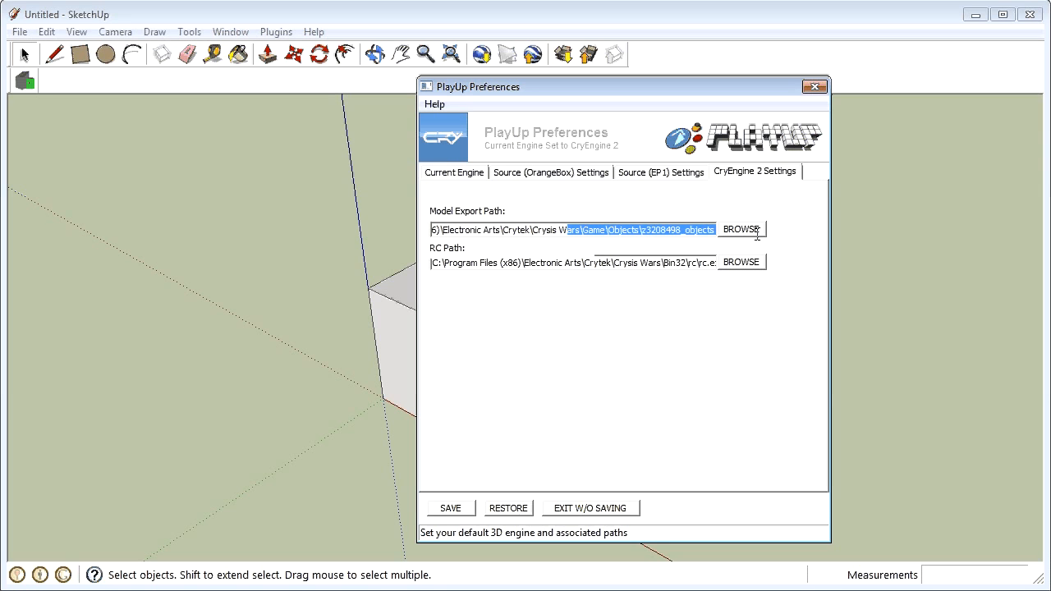
mouse_move(608, 234)
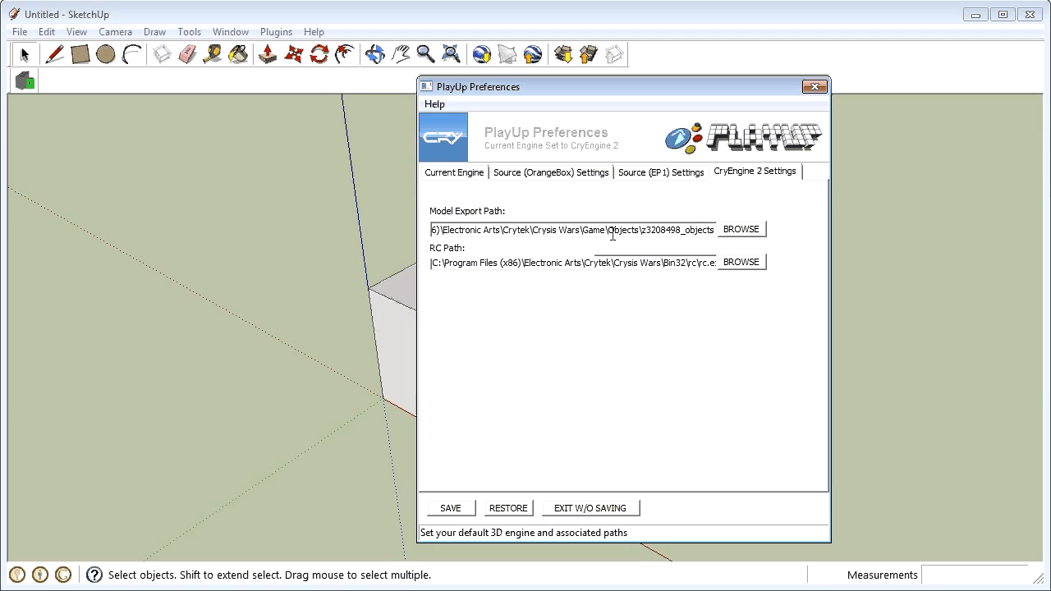
double_click(622, 230)
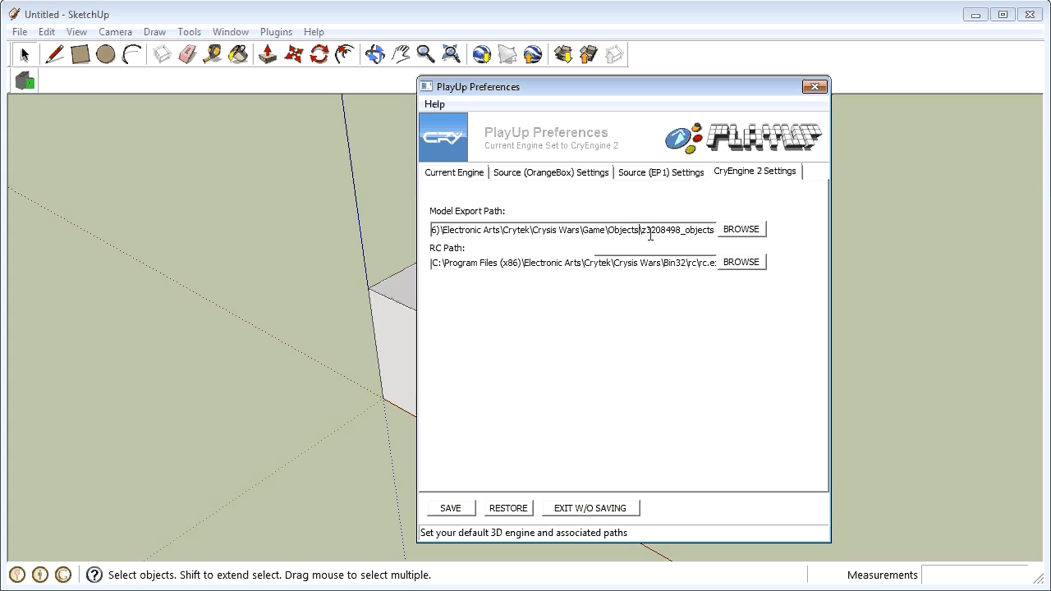
double_click(678, 229)
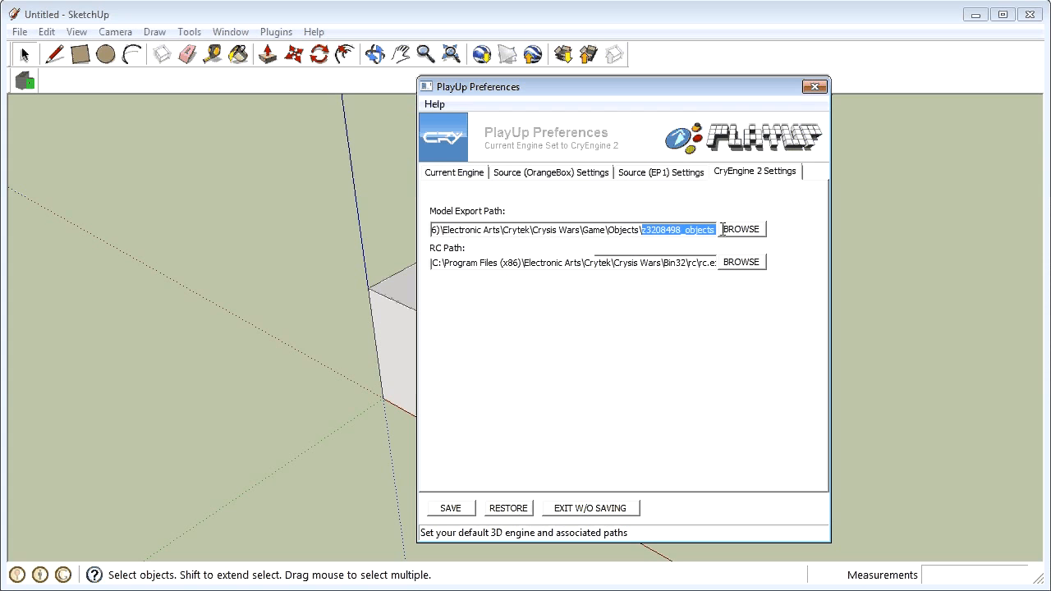
mouse_move(649, 243)
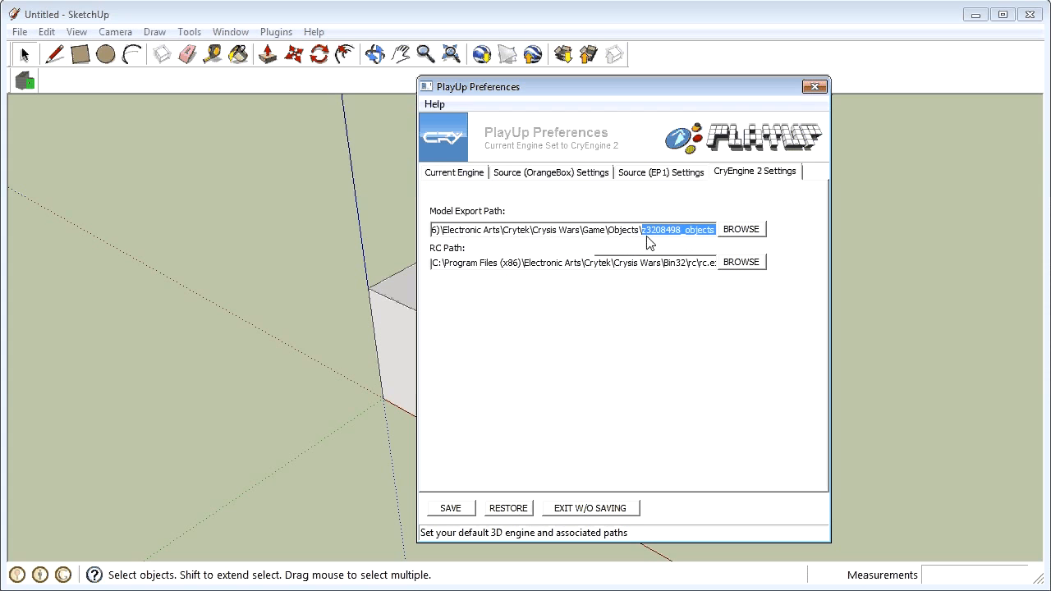
click(653, 229)
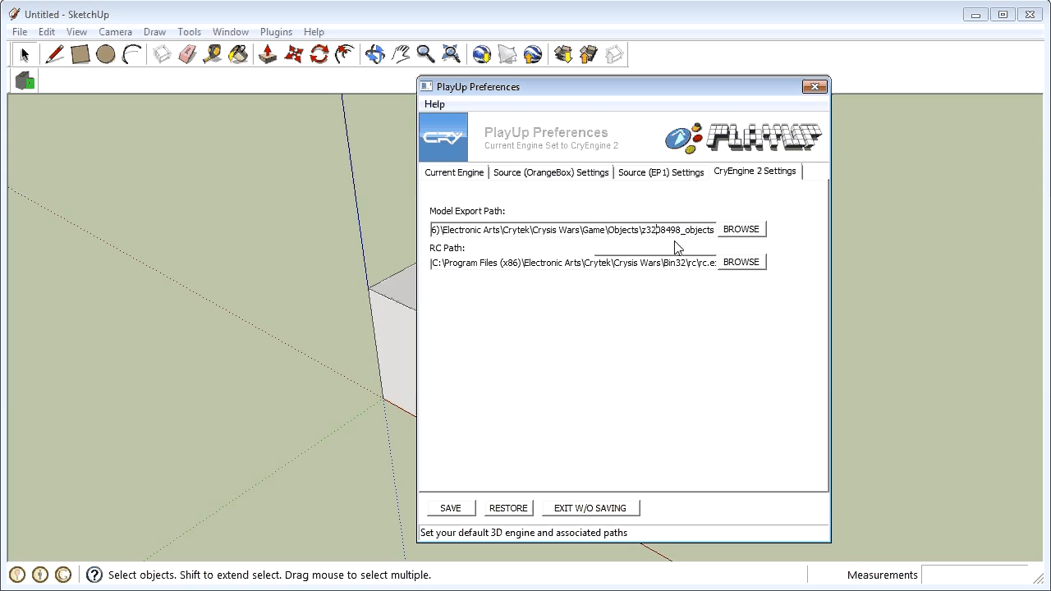
mouse_move(686, 245)
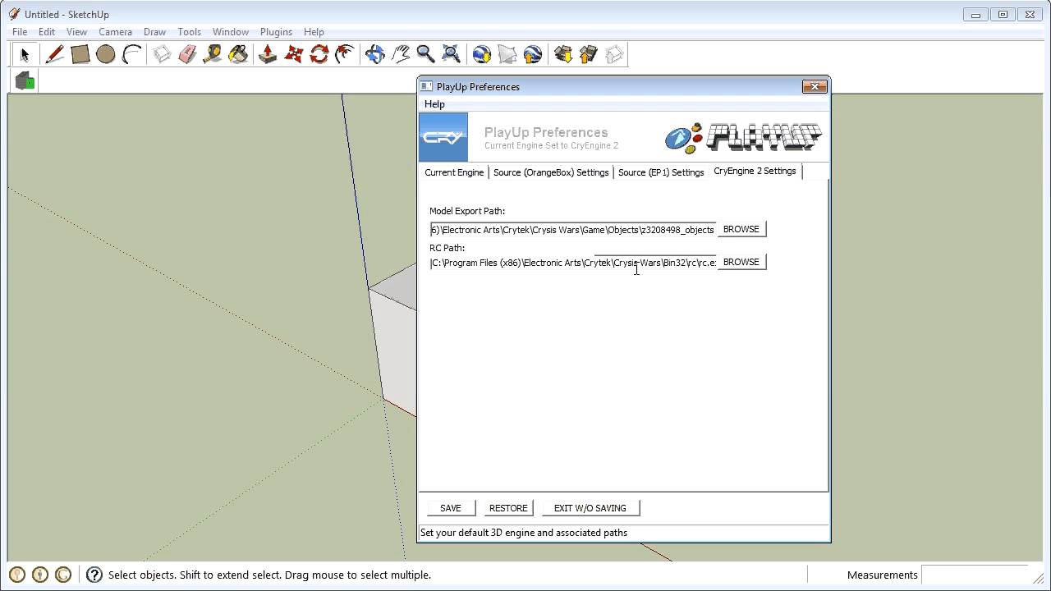
mouse_move(536, 247)
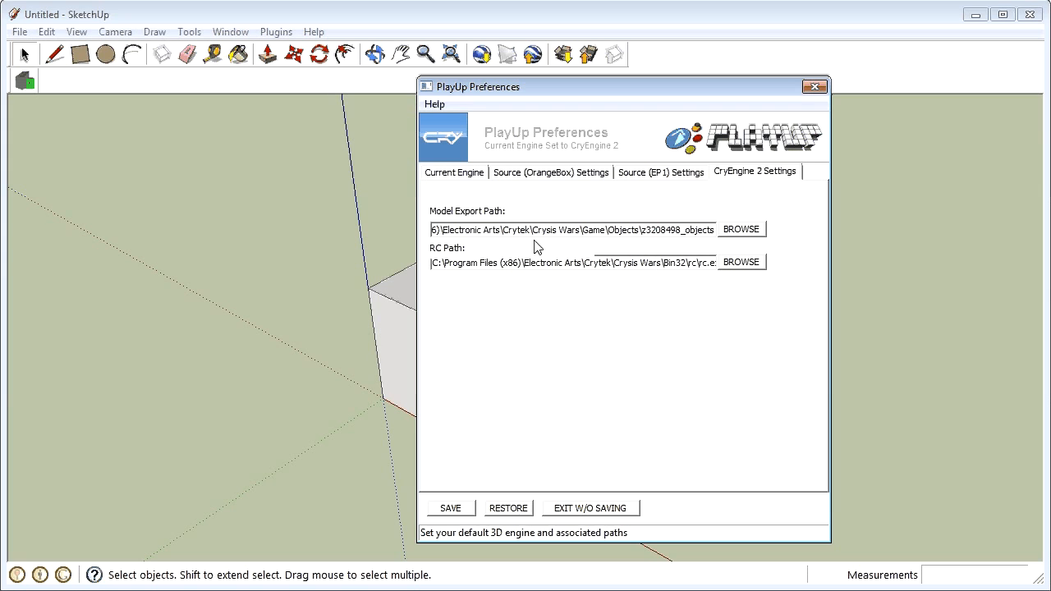
mouse_move(634, 288)
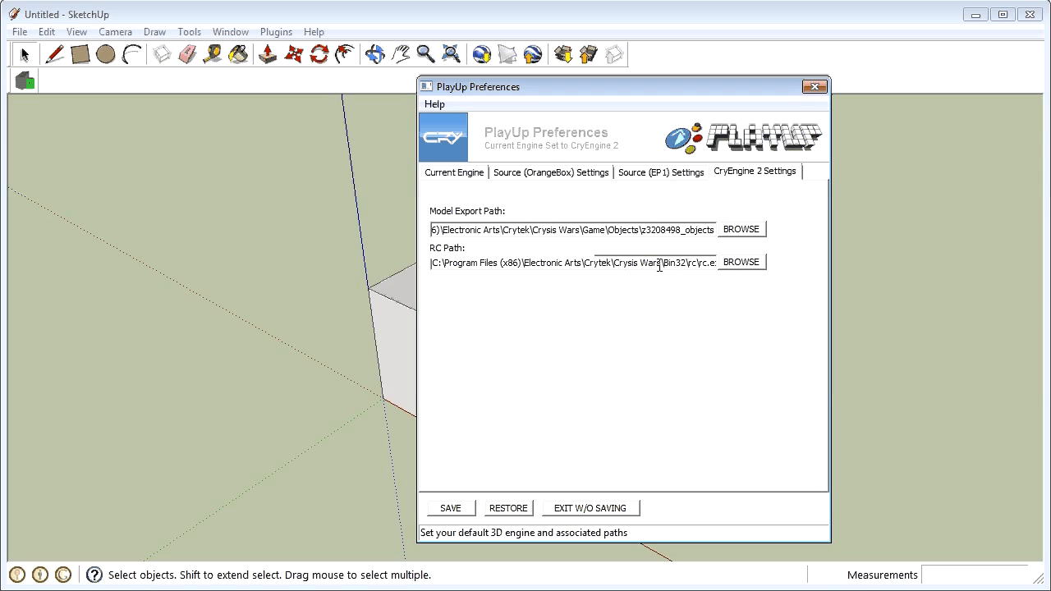
double_click(682, 262)
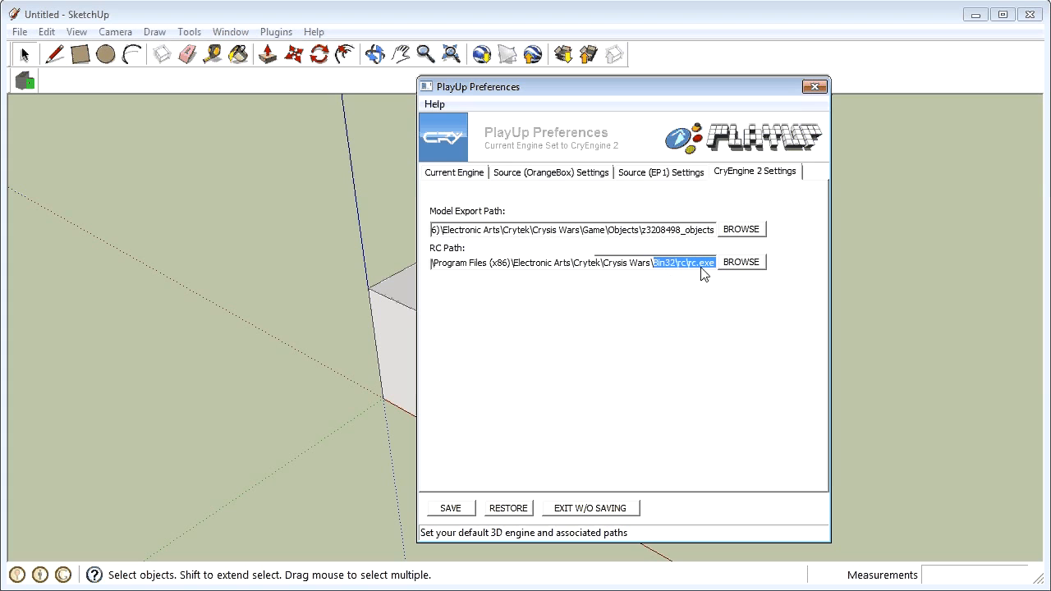
mouse_move(721, 293)
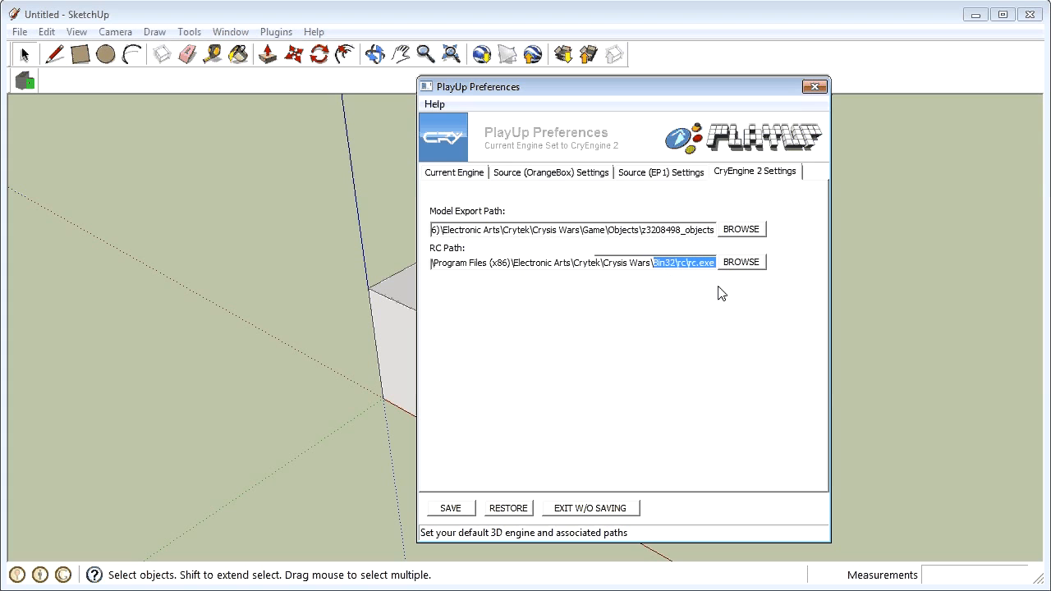
click(449, 508)
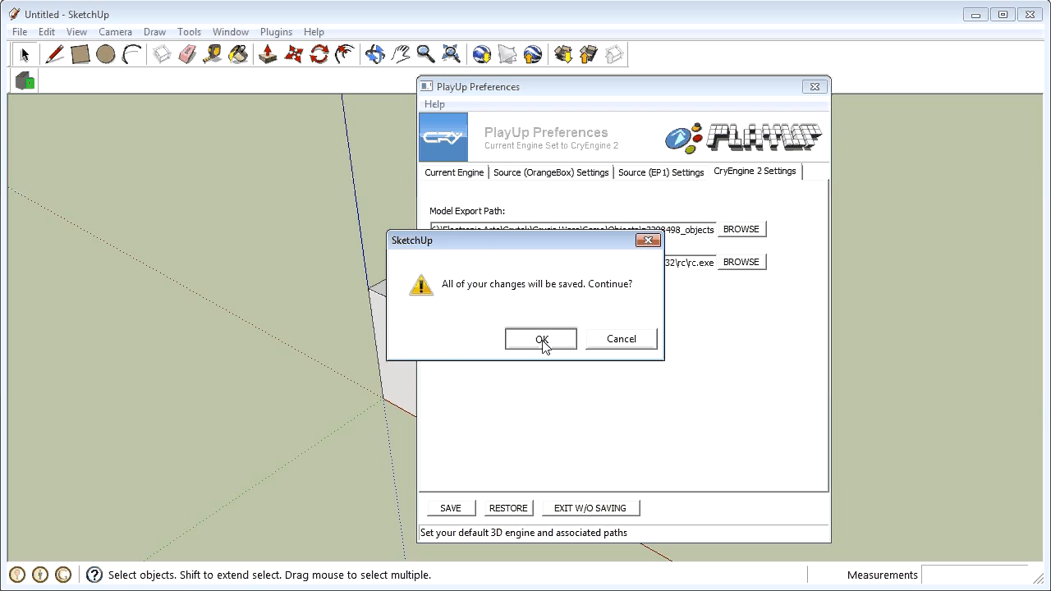
click(541, 339)
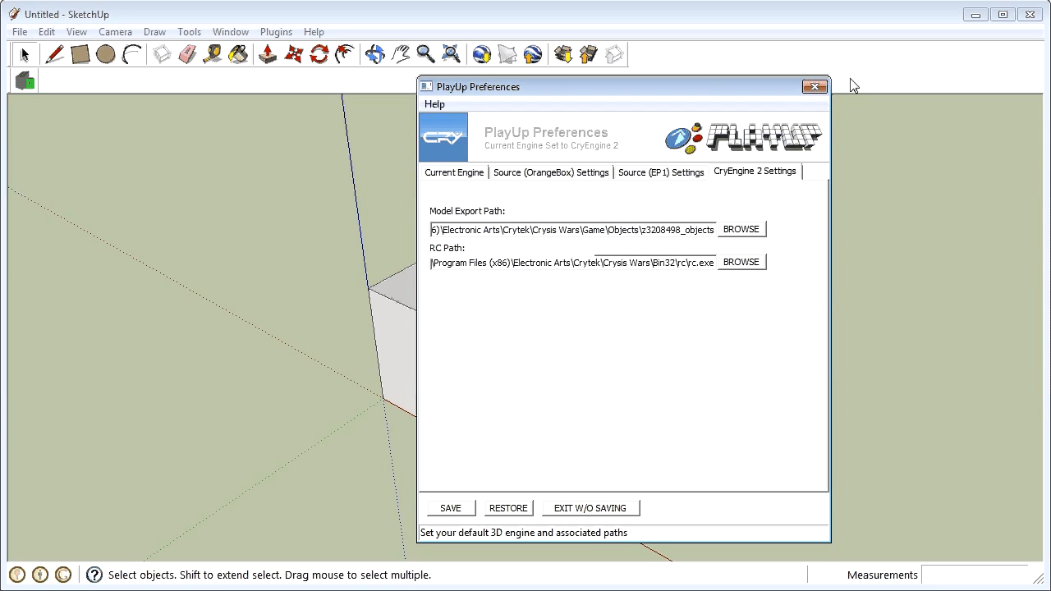
Close PlayUp Preferences, orbit around the white block model, and pick the Paint Bucket
click(815, 86)
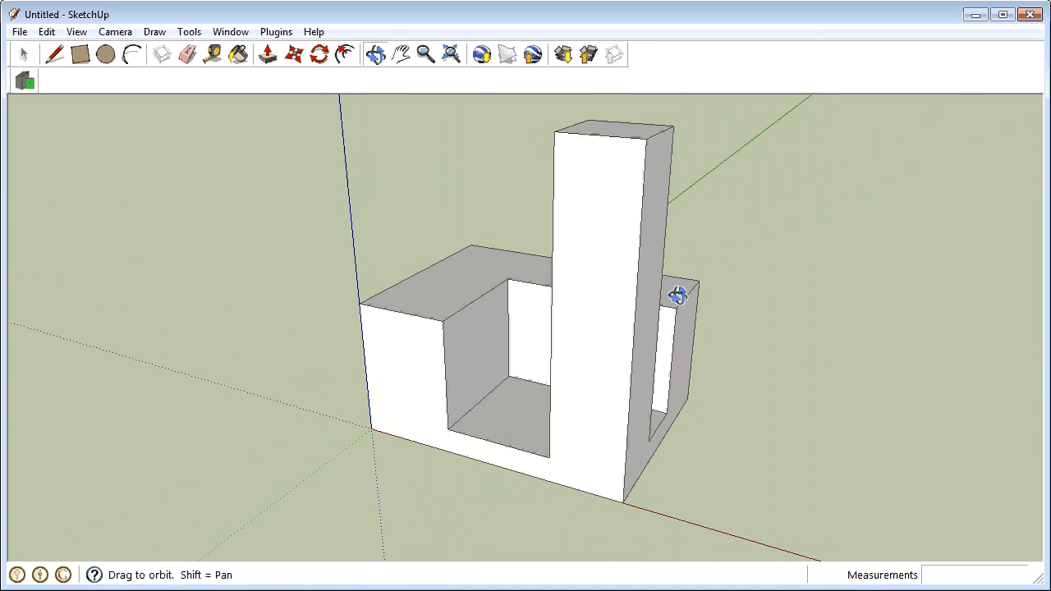
drag(678, 296, 548, 151)
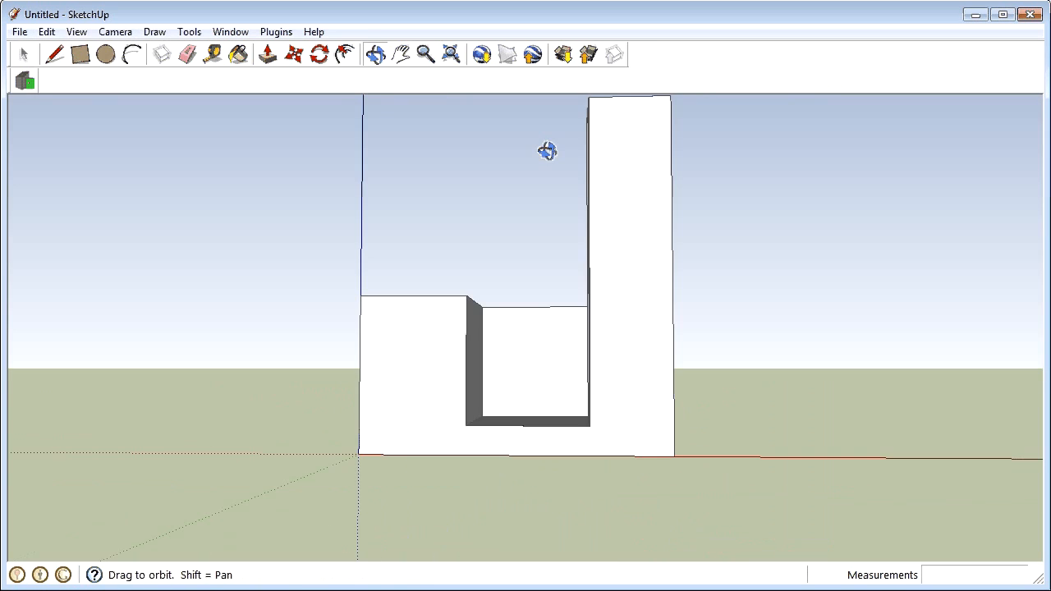
drag(548, 151, 742, 321)
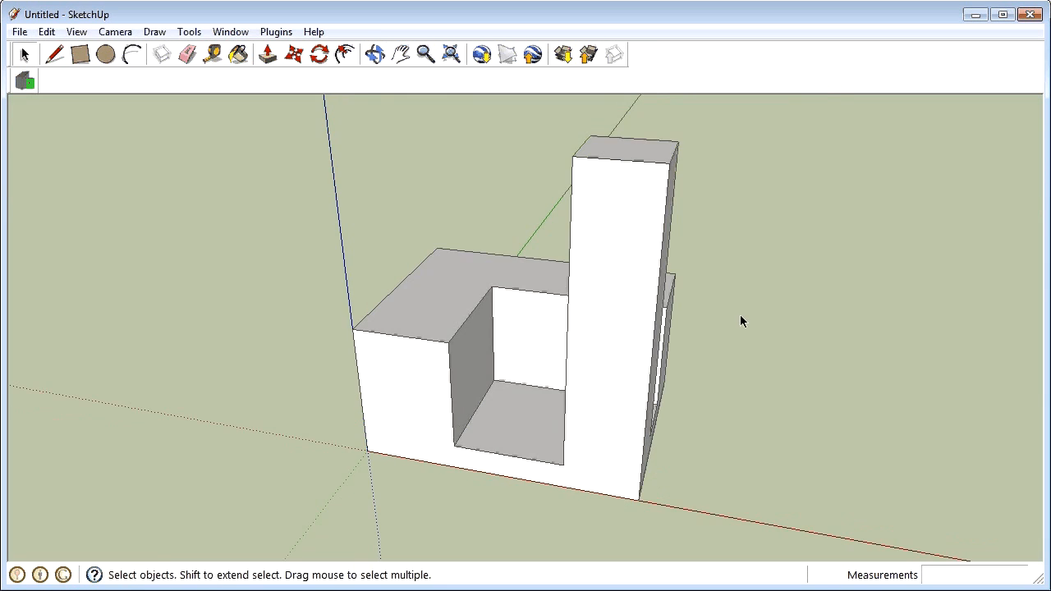
drag(741, 321, 341, 227)
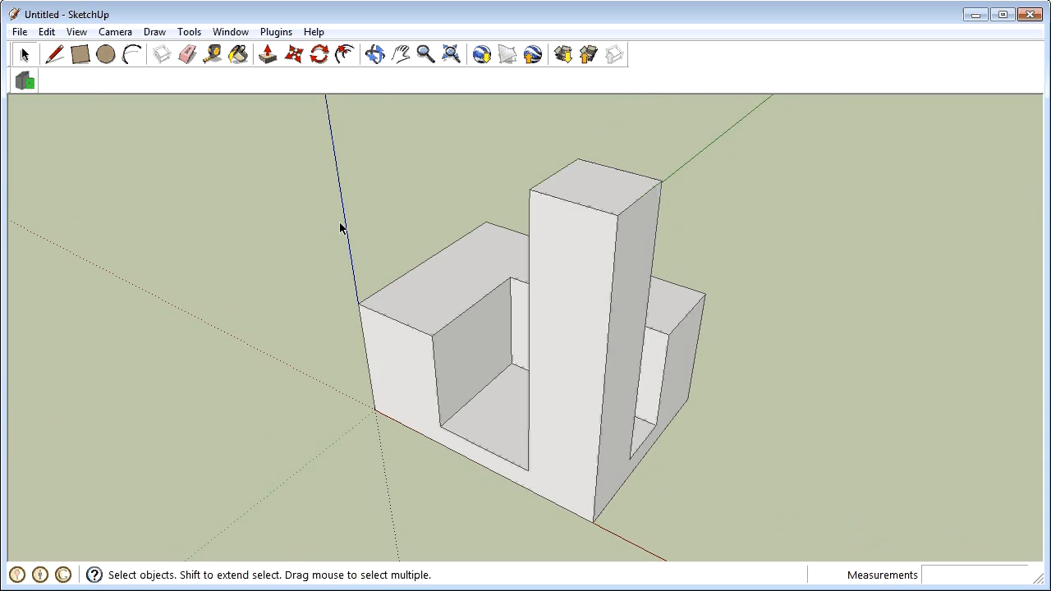
click(238, 54)
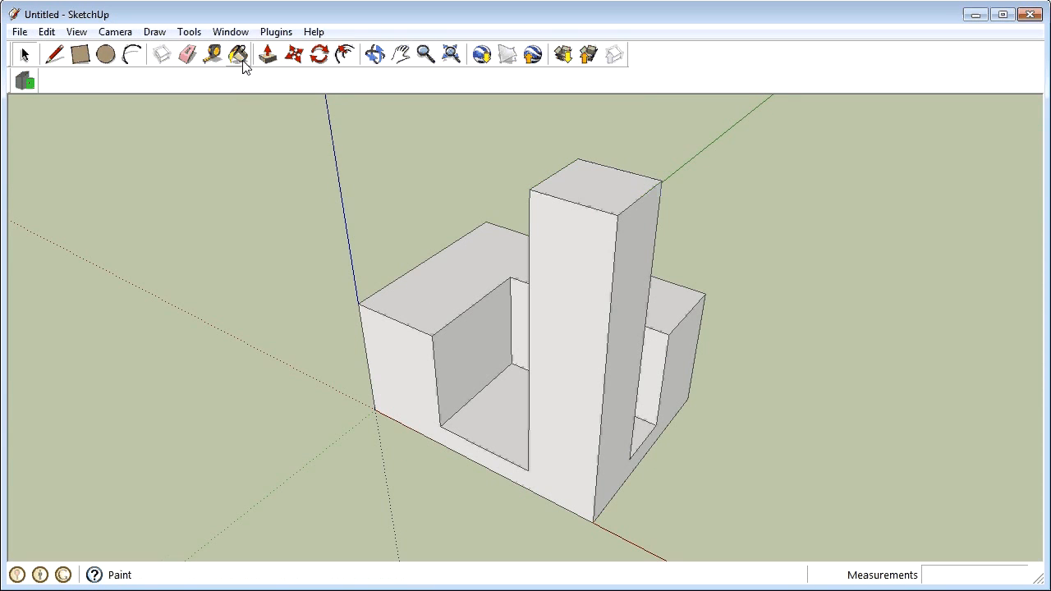
Open the Materials library and begin creating a new material, Material1
click(238, 54)
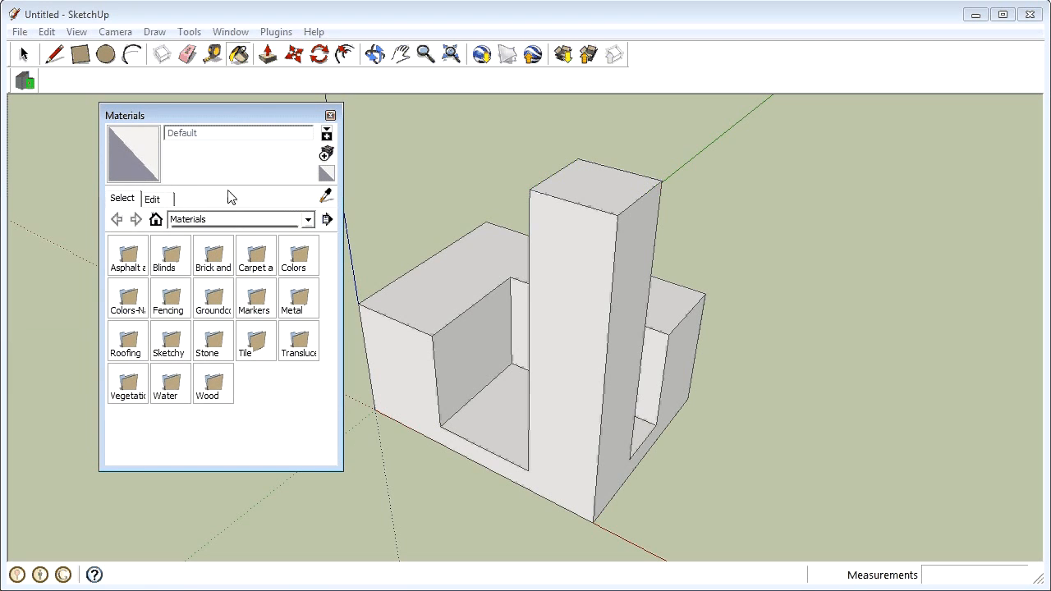
mouse_move(327, 153)
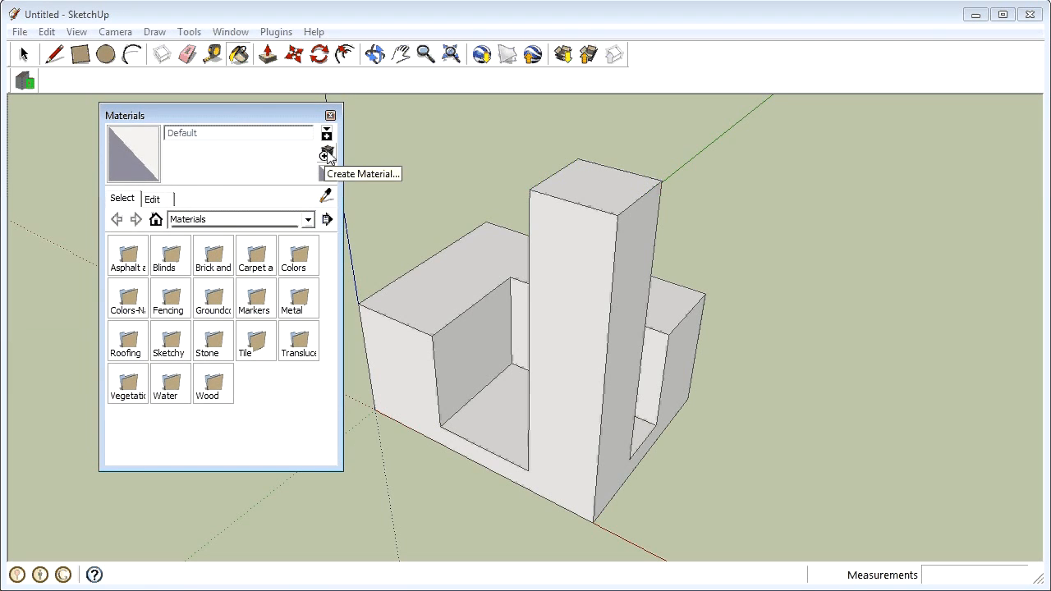
click(327, 153)
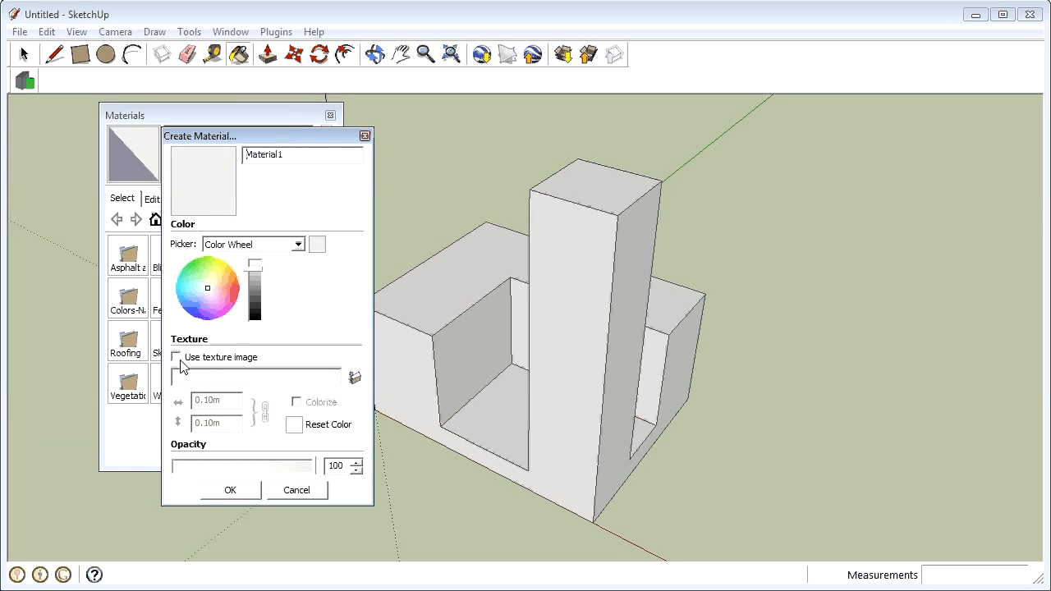
Give Material1 the August0001_BESTsquare.jpg motorcycle sketch as its texture image
click(354, 377)
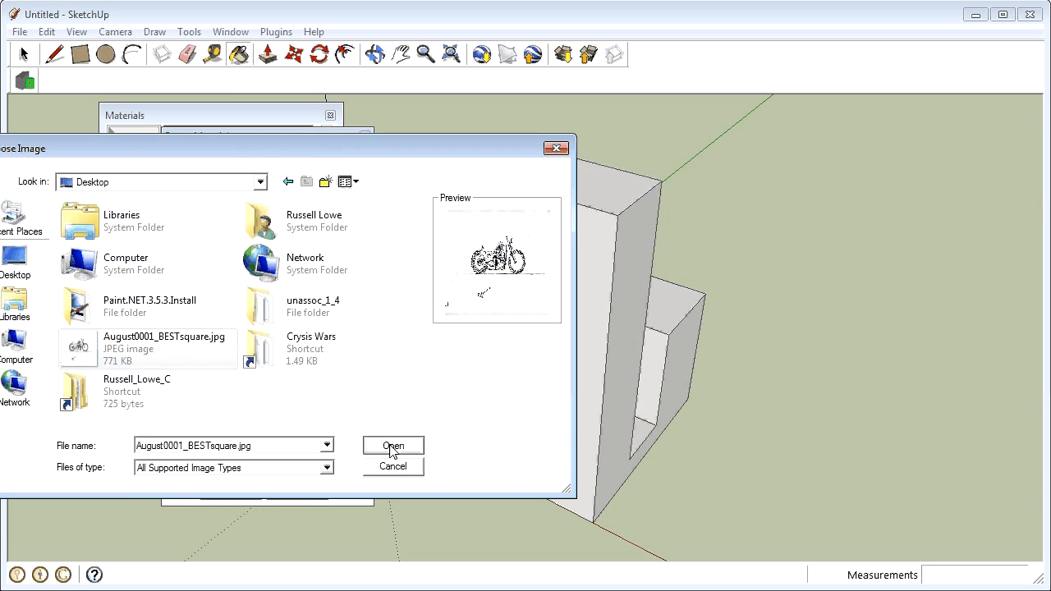
click(393, 445)
text(1)
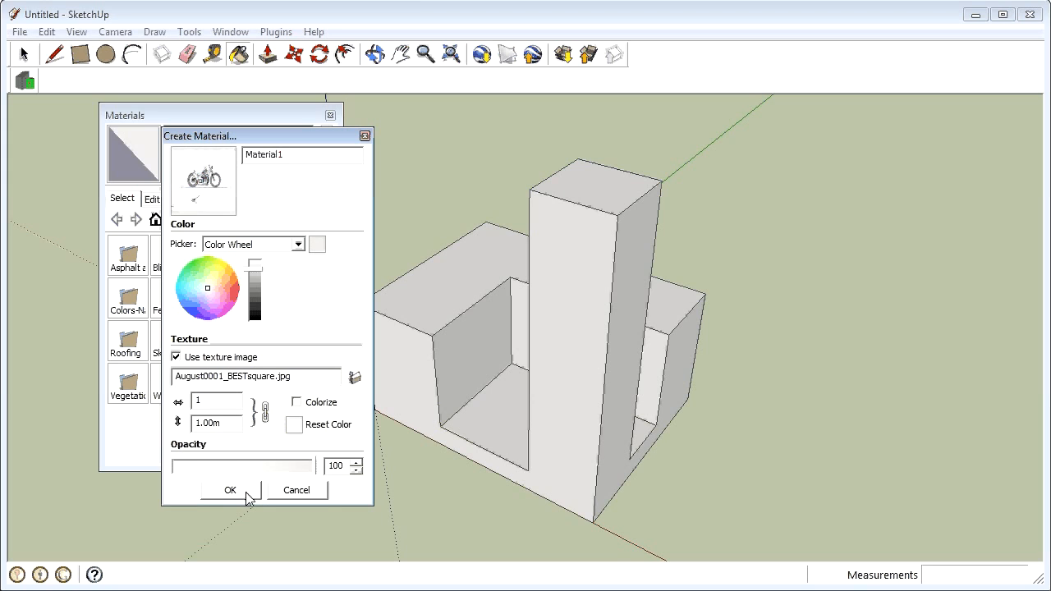
click(230, 491)
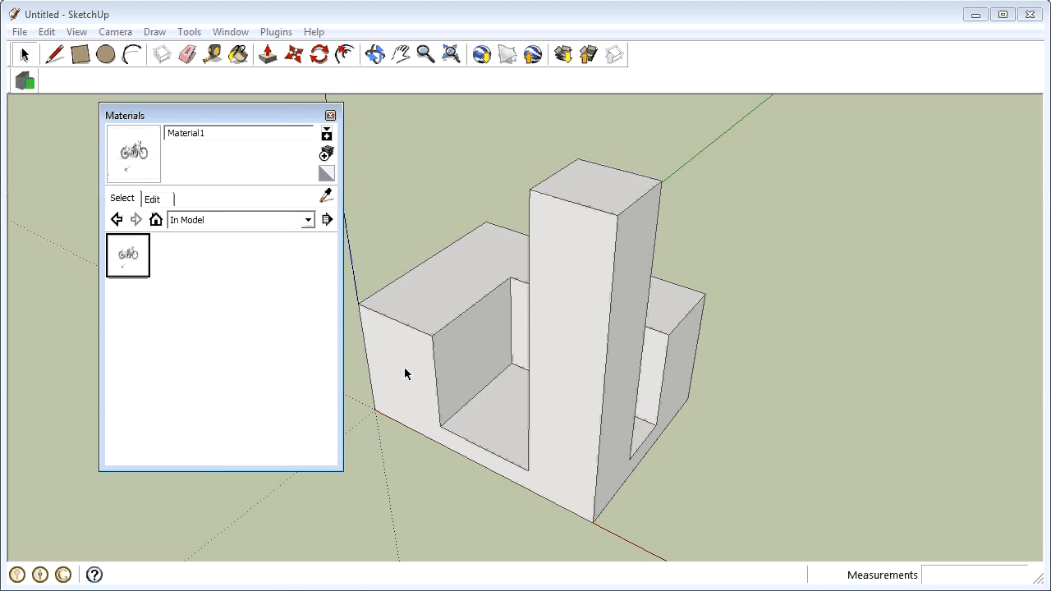
Paint Material1's motorcycle texture onto the block model's faces, including the front and column
click(398, 360)
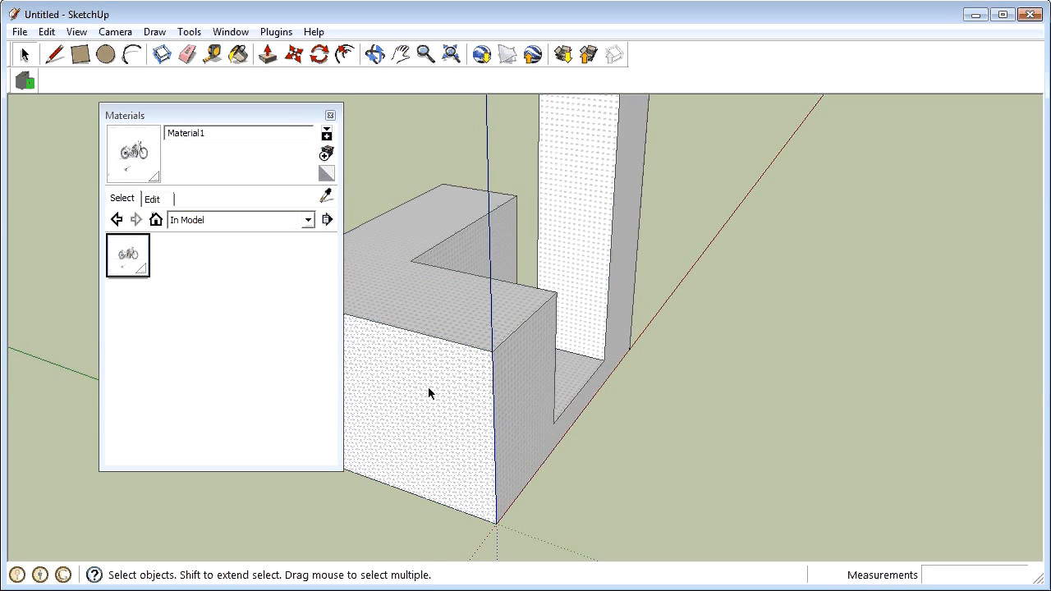
Reposition and scale up the motorcycle texture on the front face and tall column face
right_click(427, 395)
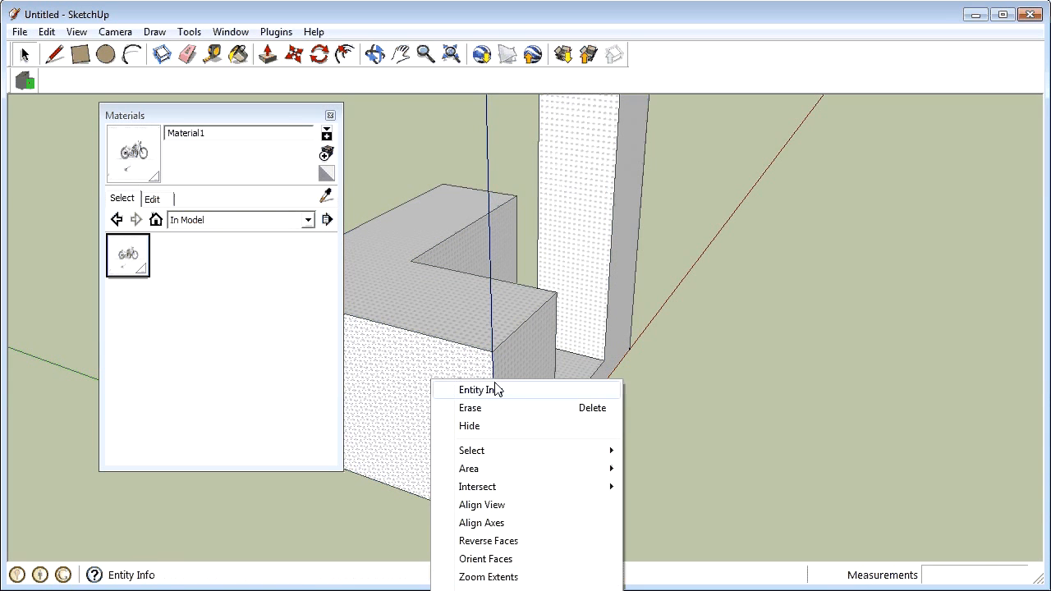
mouse_move(480, 390)
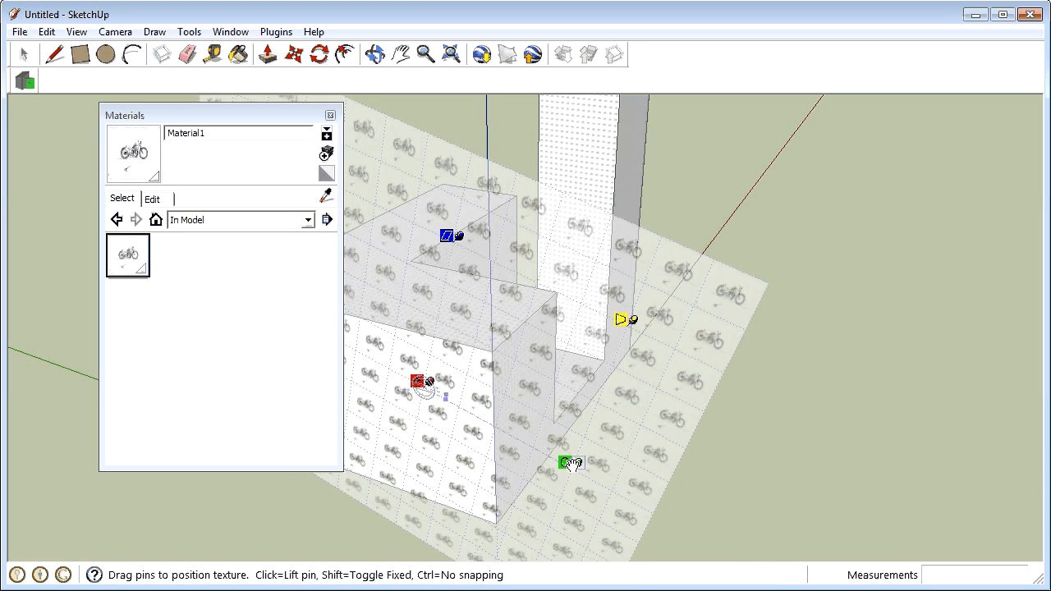
drag(566, 461, 970, 526)
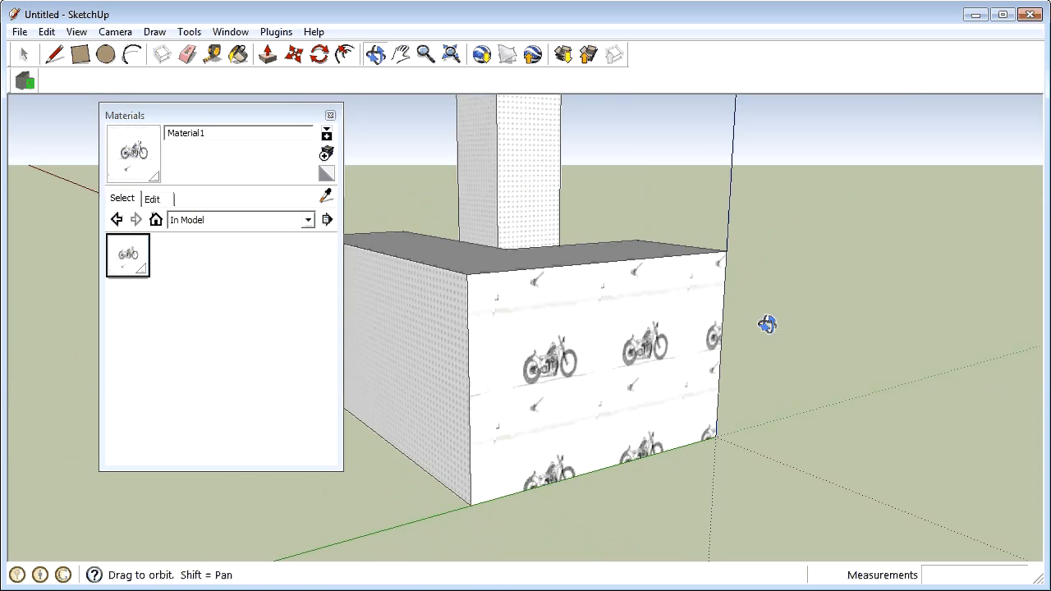
drag(763, 325, 506, 368)
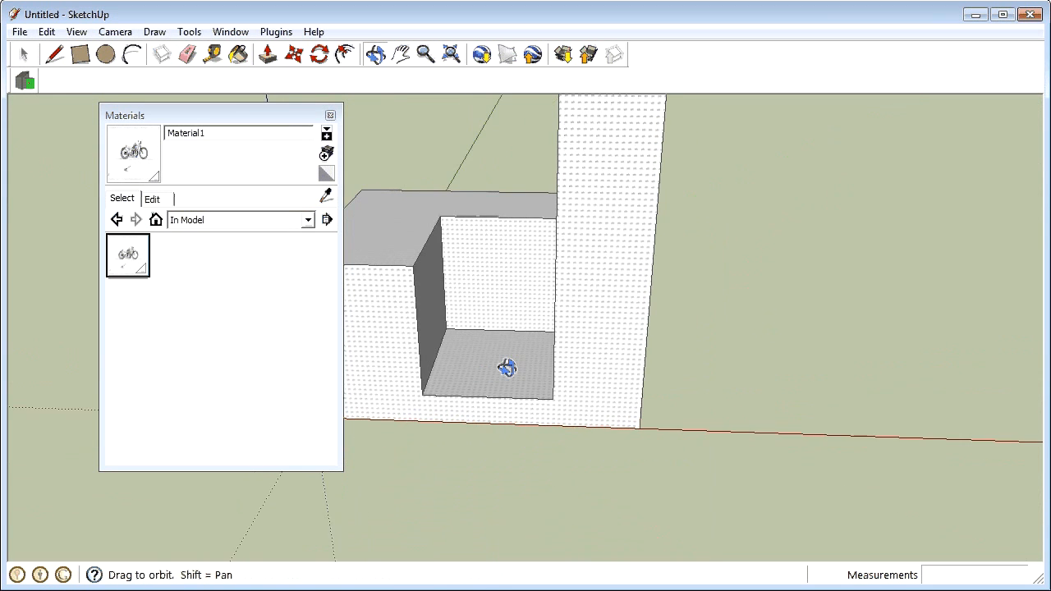
drag(507, 368, 324, 356)
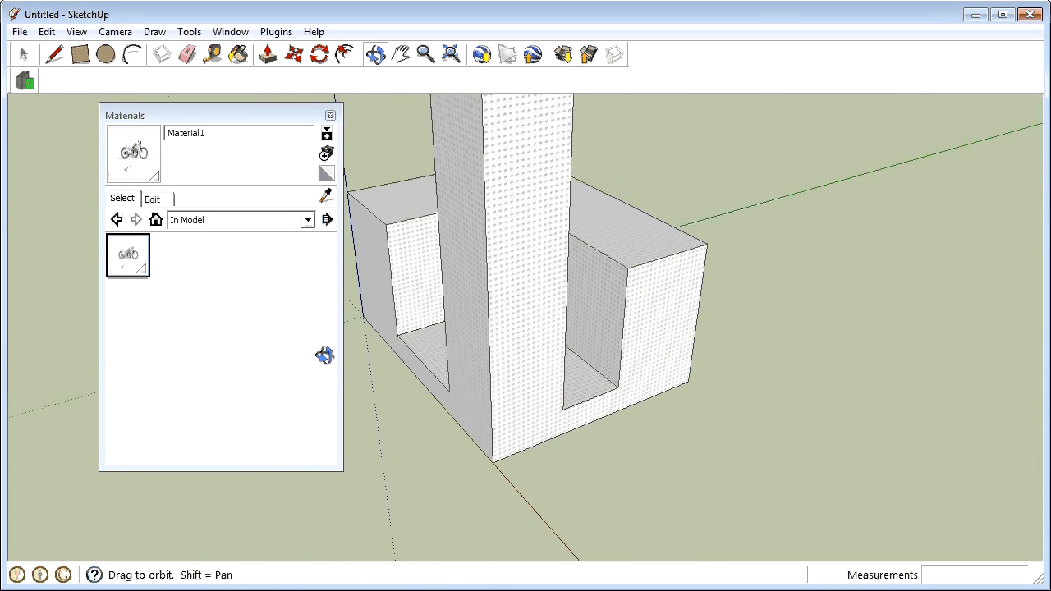
right_click(529, 313)
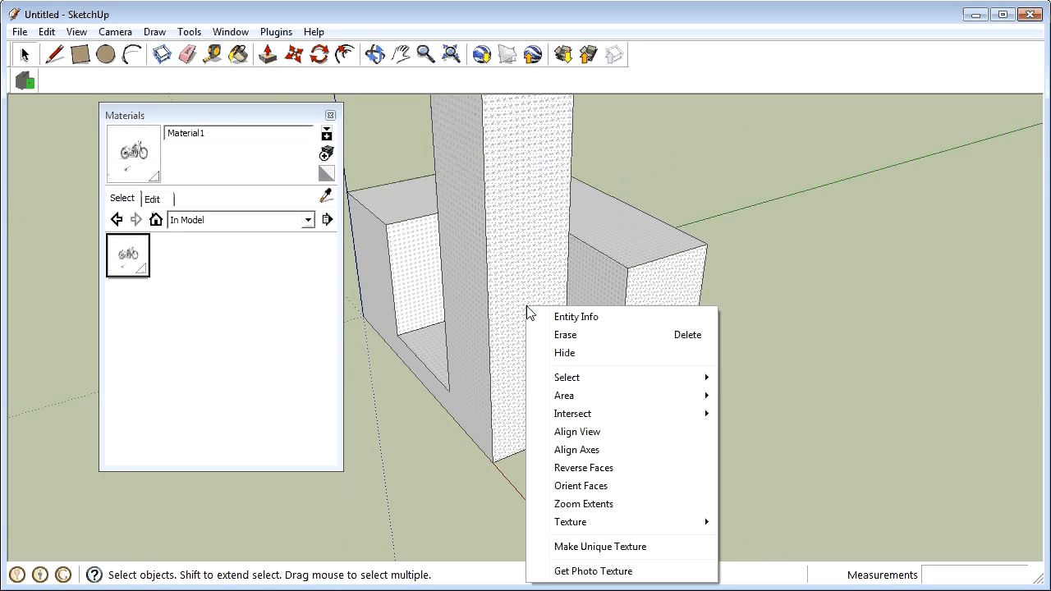
click(570, 522)
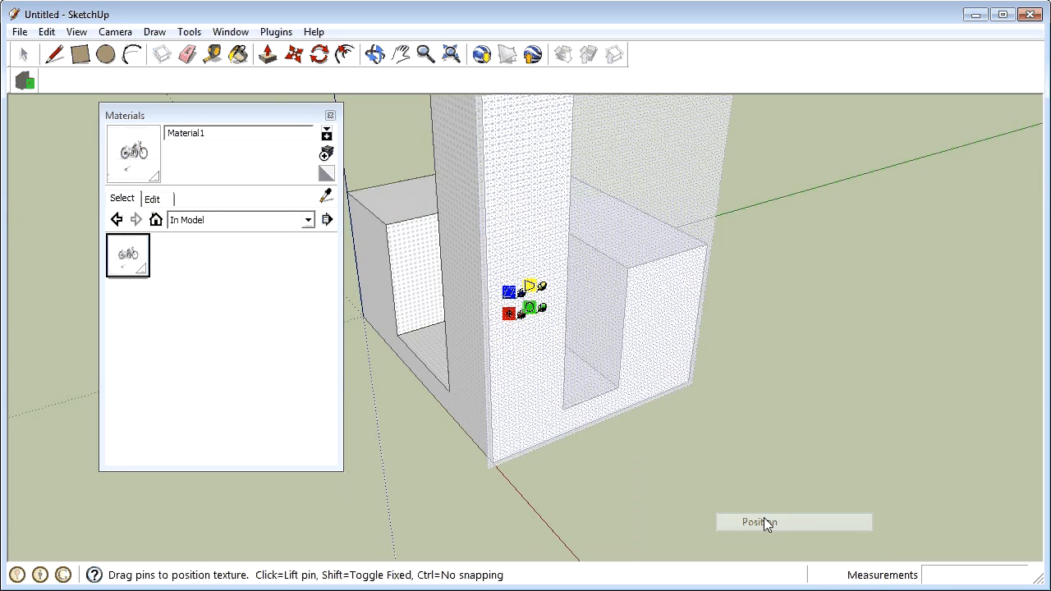
drag(532, 306, 910, 354)
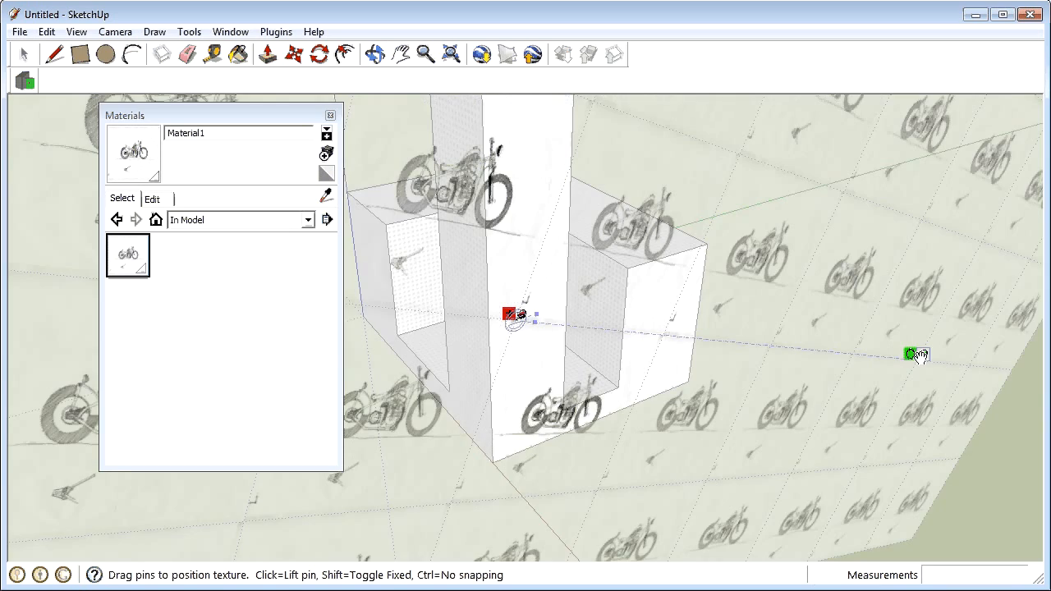
drag(509, 314, 538, 413)
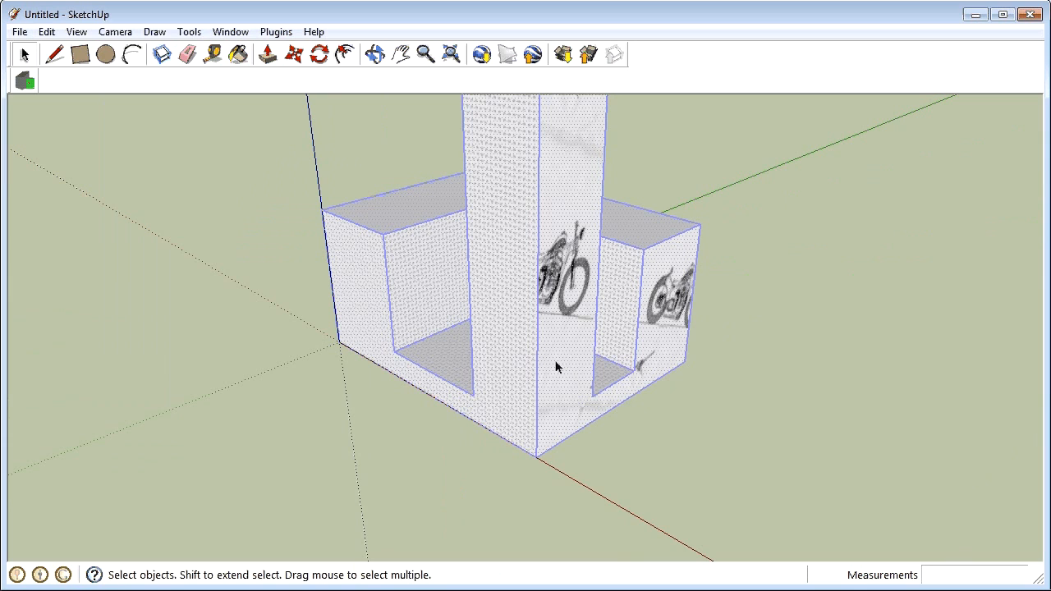
Make the whole textured block model a component named 'RussellTest01'
right_click(557, 367)
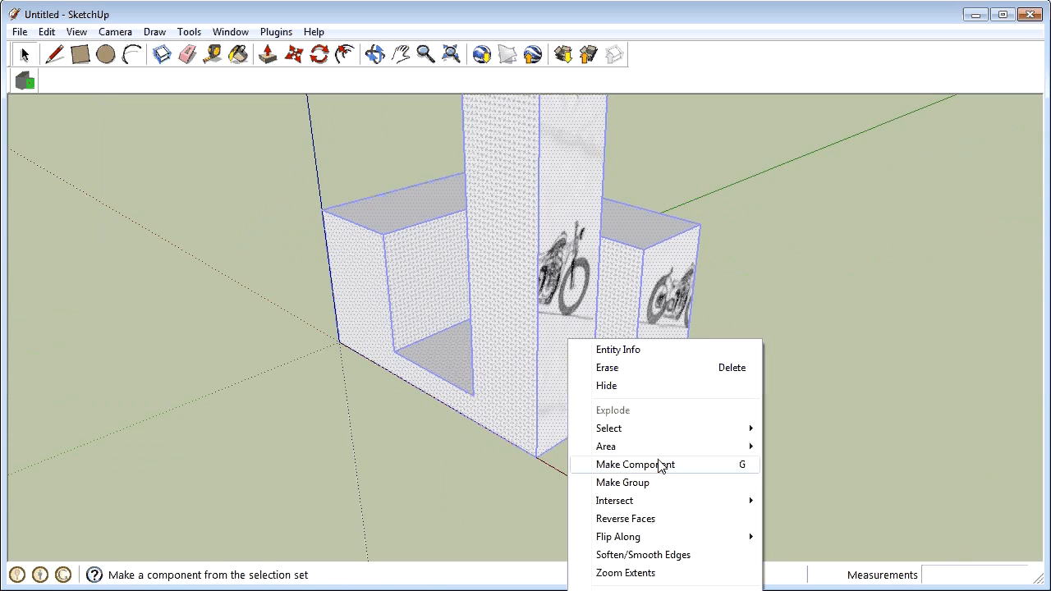
click(635, 464)
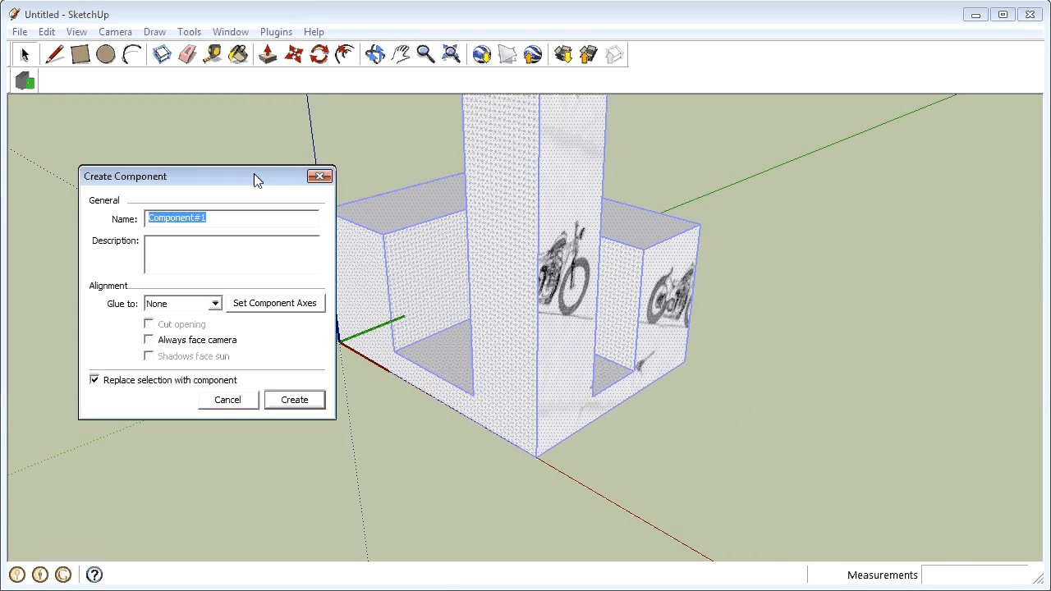
click(197, 218)
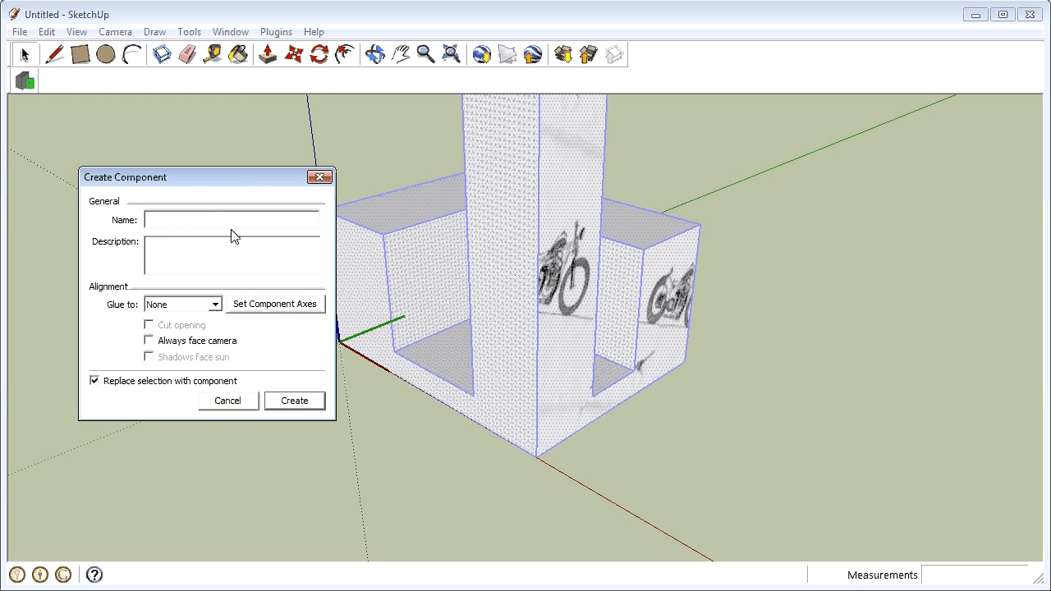
text(Rus)
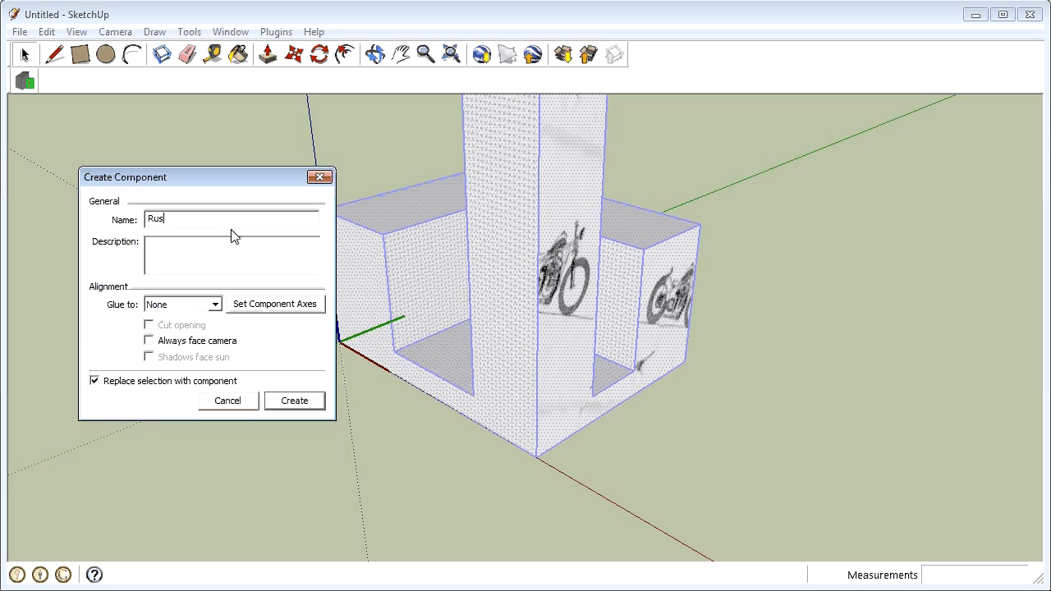
text(sell)
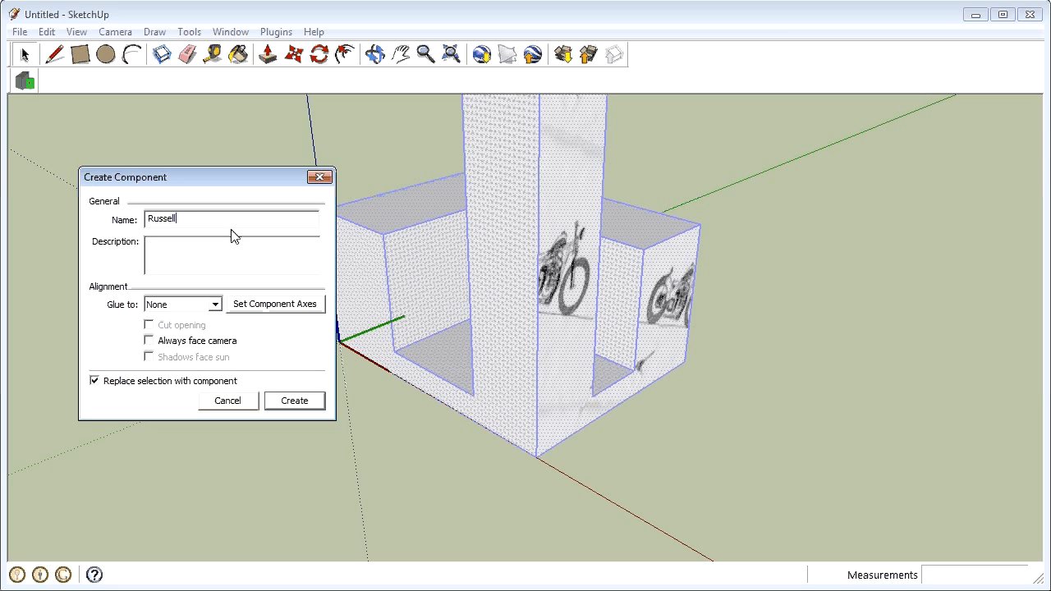
text(Test01)
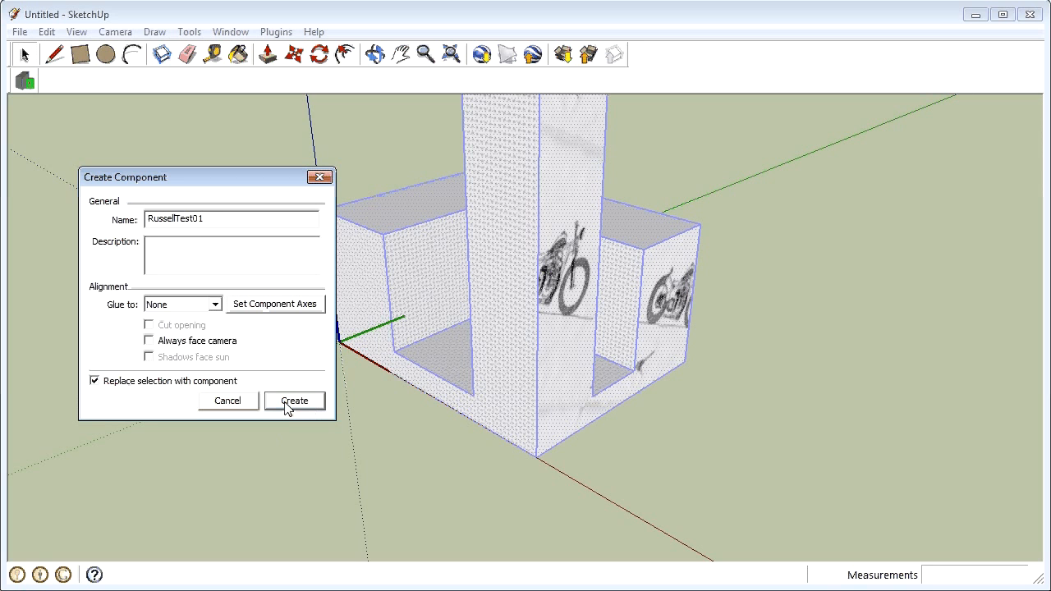
click(294, 400)
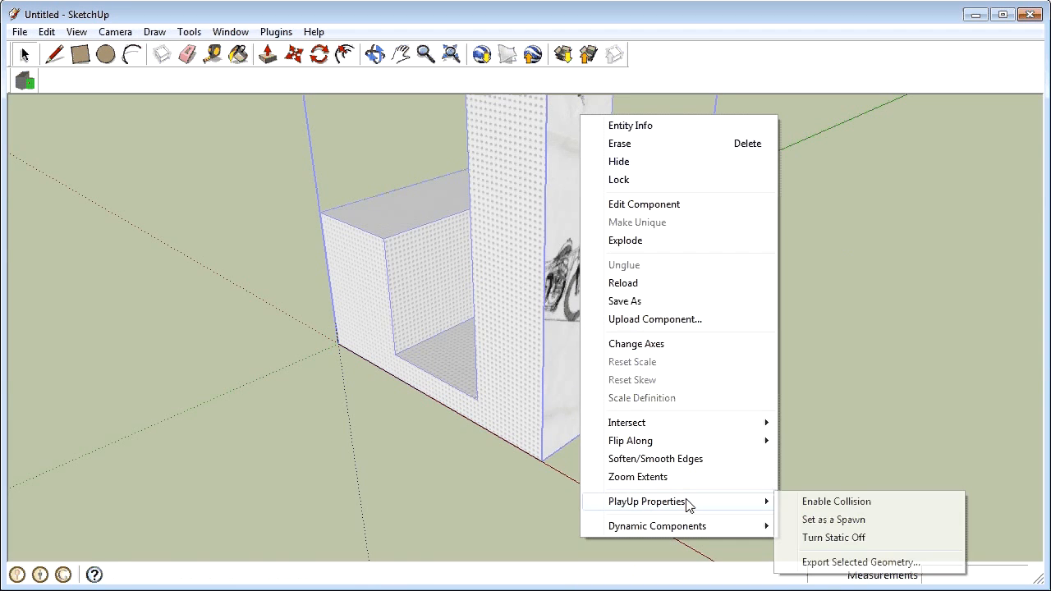
mouse_move(837, 502)
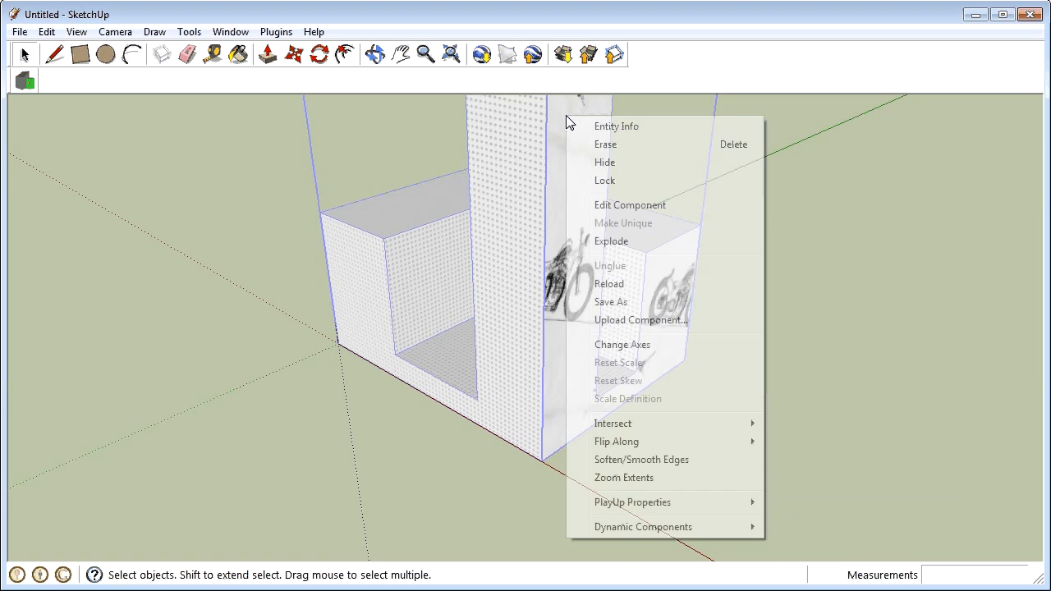
mouse_move(633, 502)
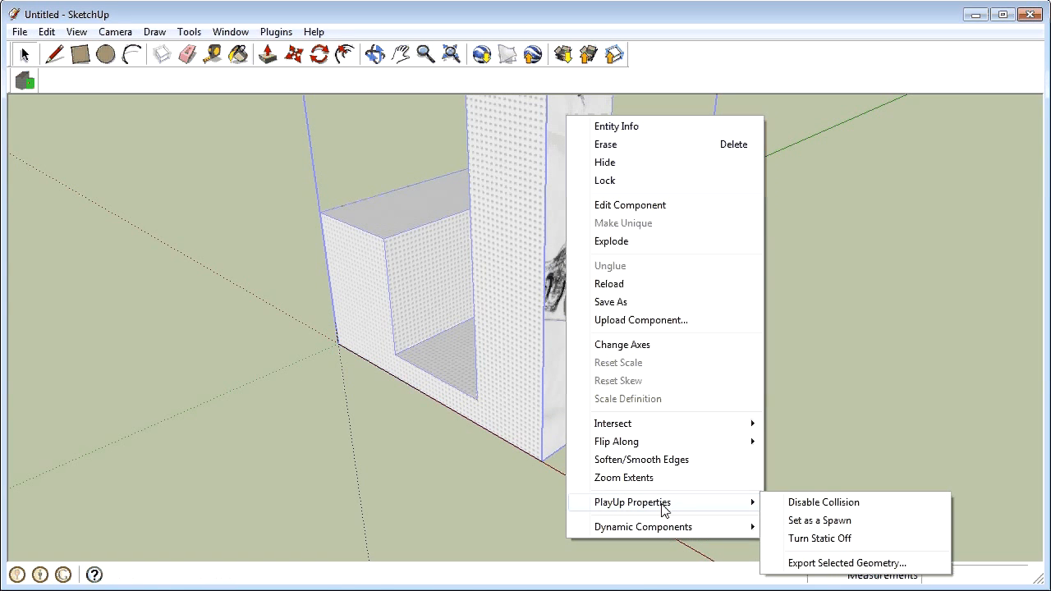
mouse_move(847, 562)
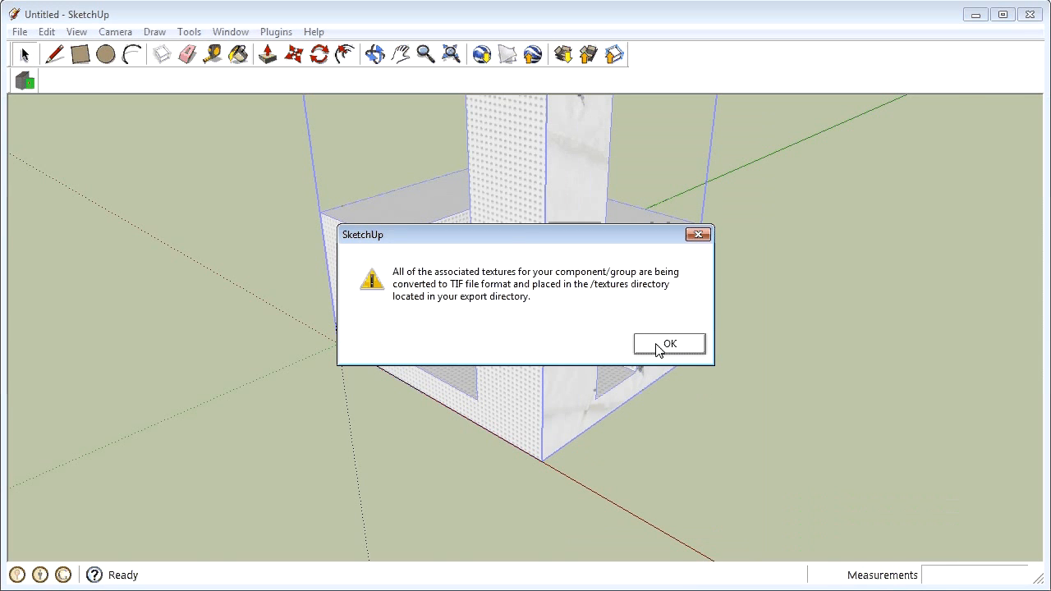
Acknowledge the TIF texture conversion notice and the RussellTest01 export-complete message
click(669, 343)
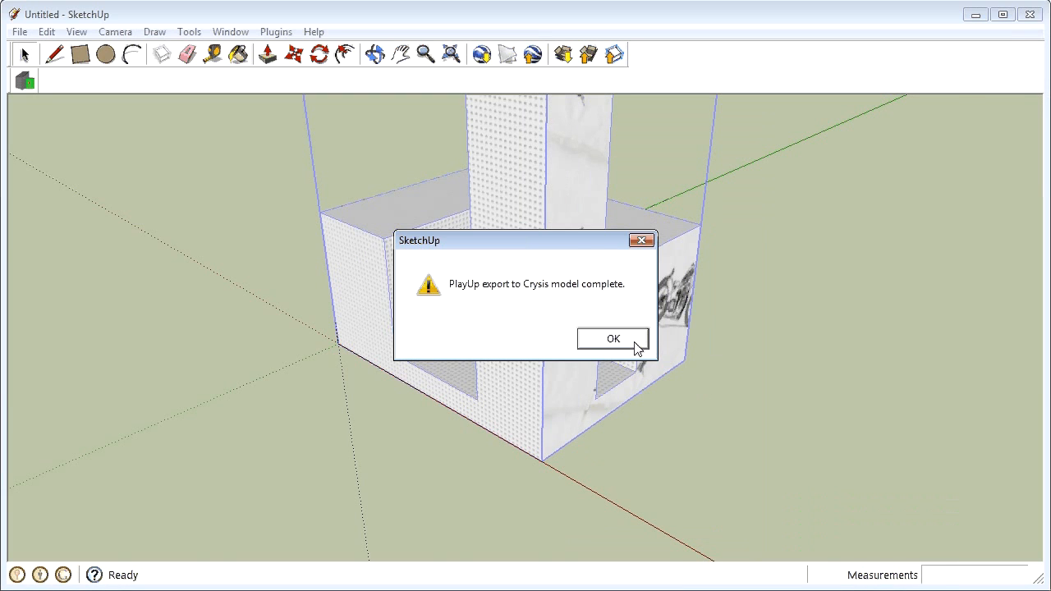
click(612, 338)
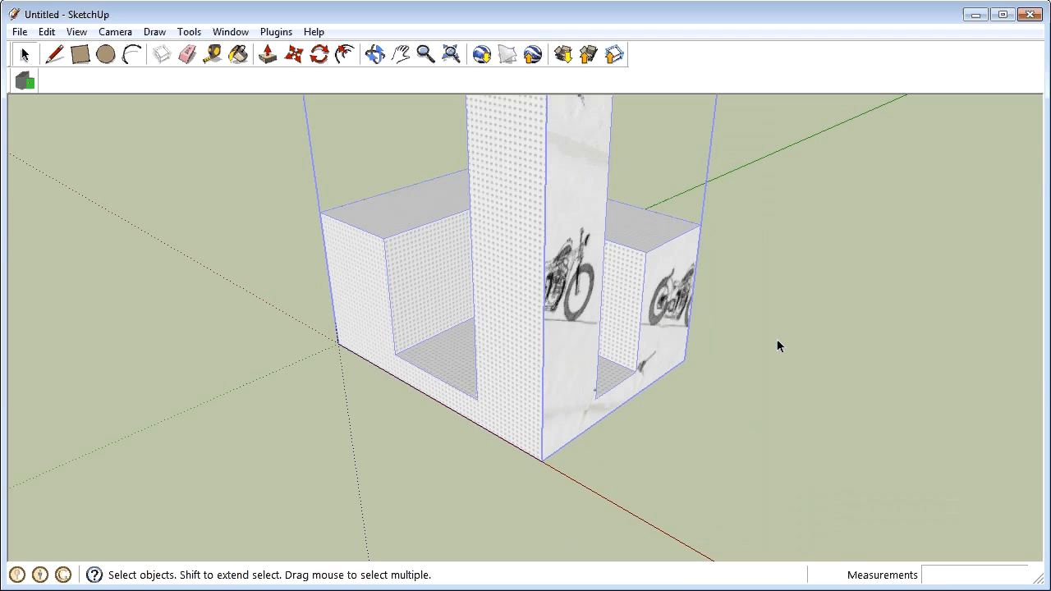
mouse_move(654, 470)
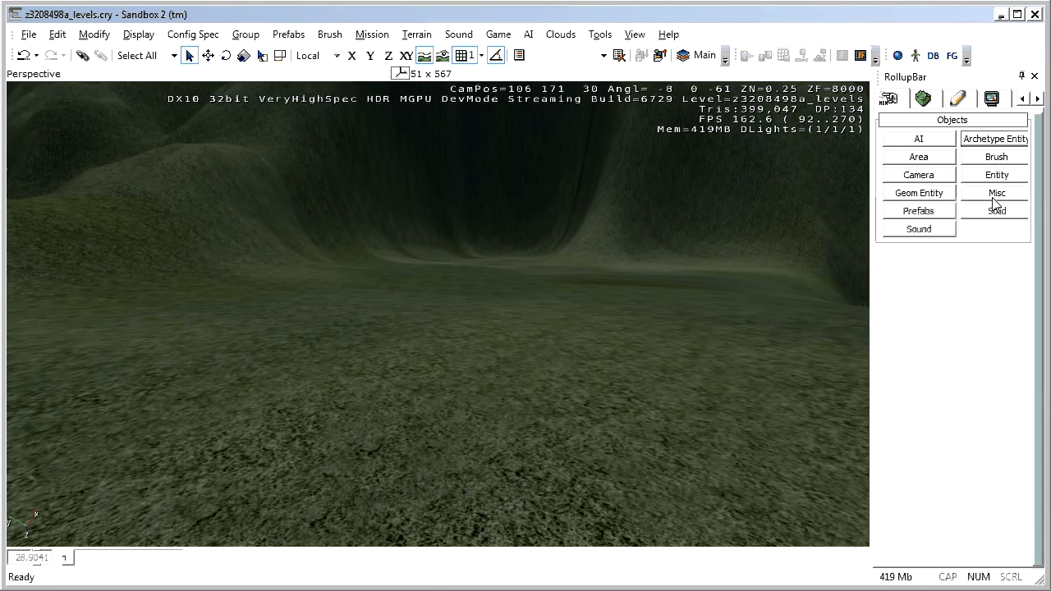
mouse_move(904, 161)
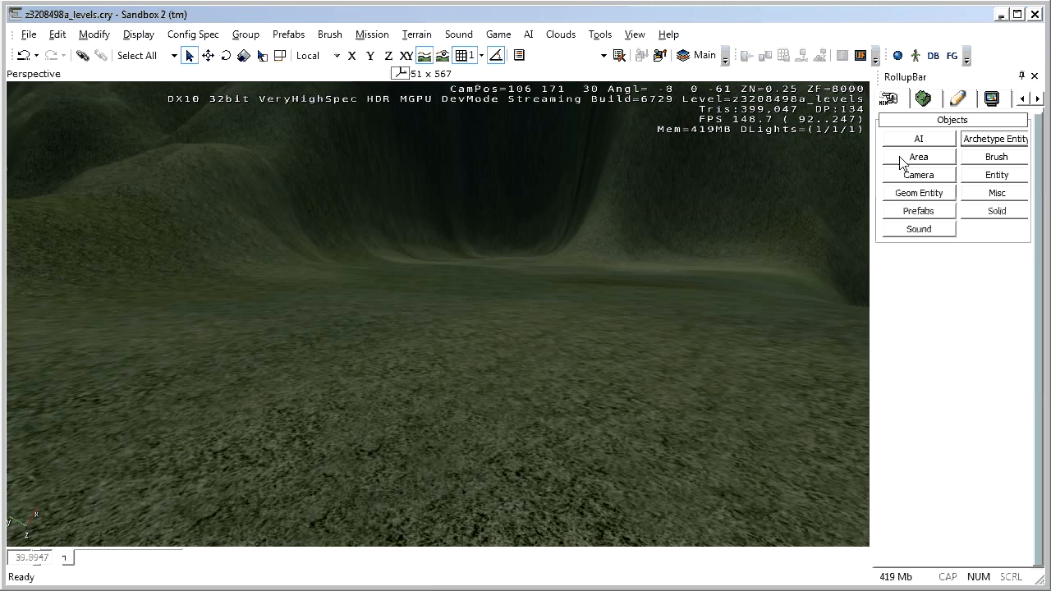
Browse the Brush geometry library down to the z3208498_objects folder
click(995, 156)
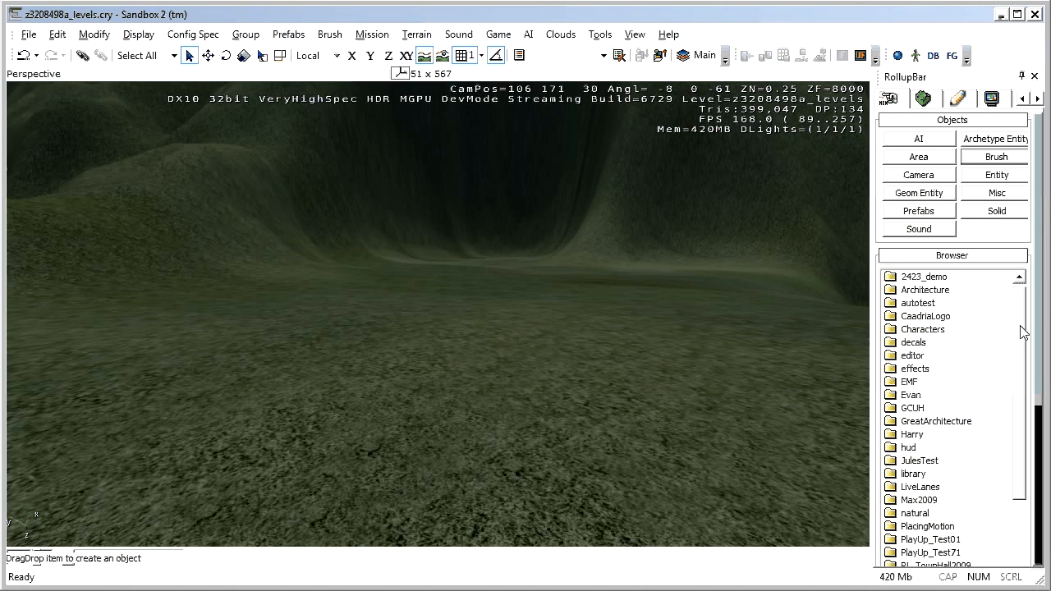
scroll(down, 3)
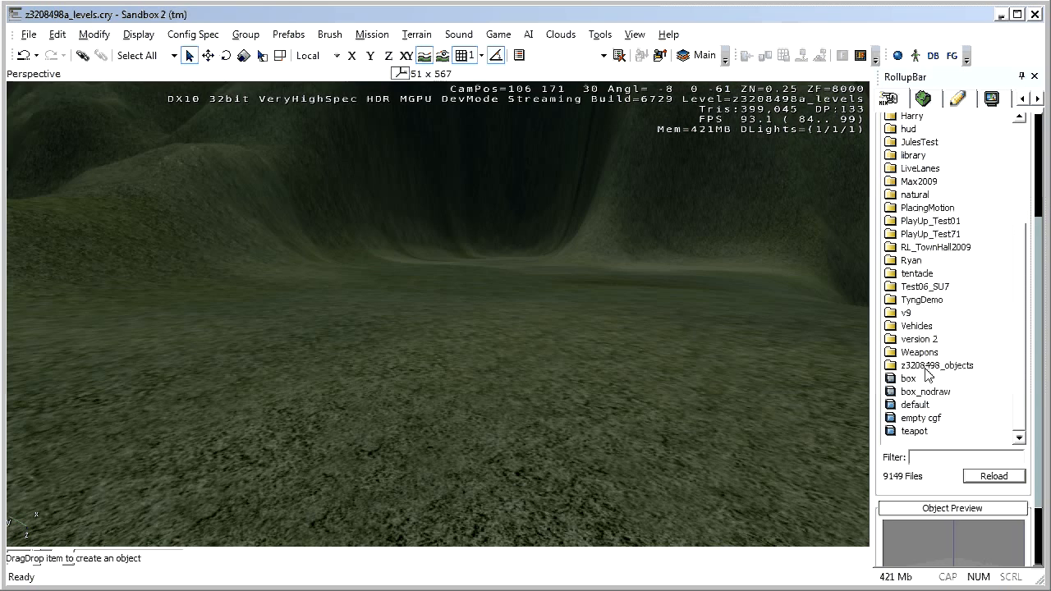
click(938, 365)
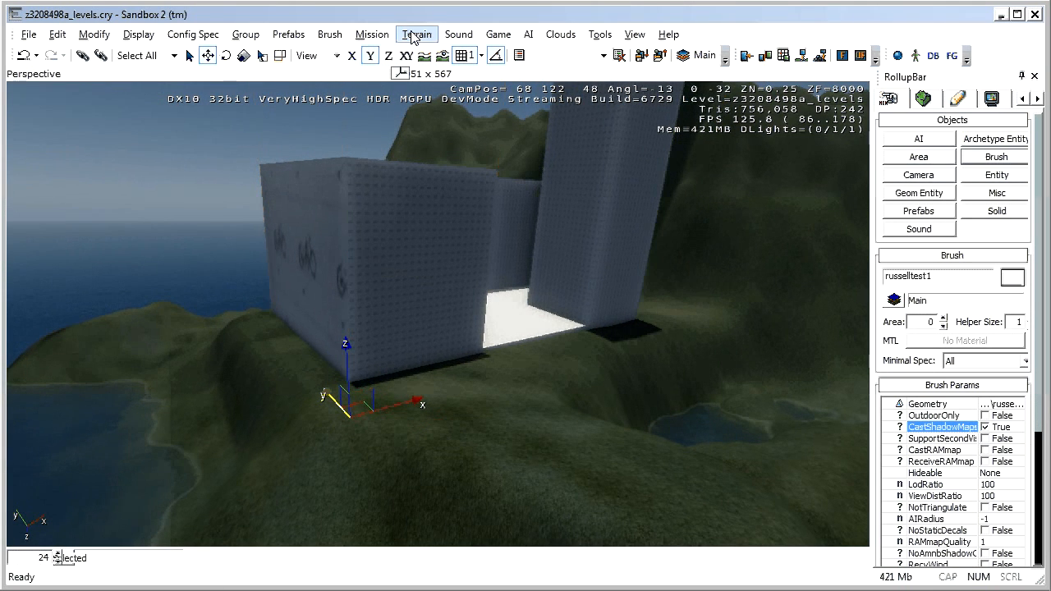
Open the terrain and environment options to reach the Time Of Day editor
click(416, 34)
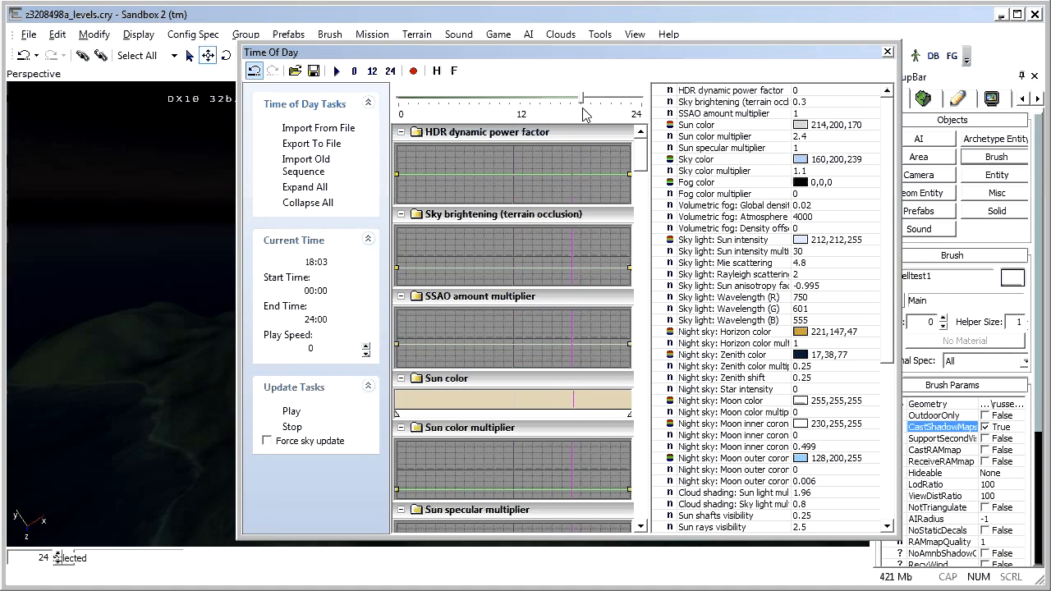
Set the current time to about 14:20 and begin importing a time-of-day settings file
drag(584, 113, 548, 113)
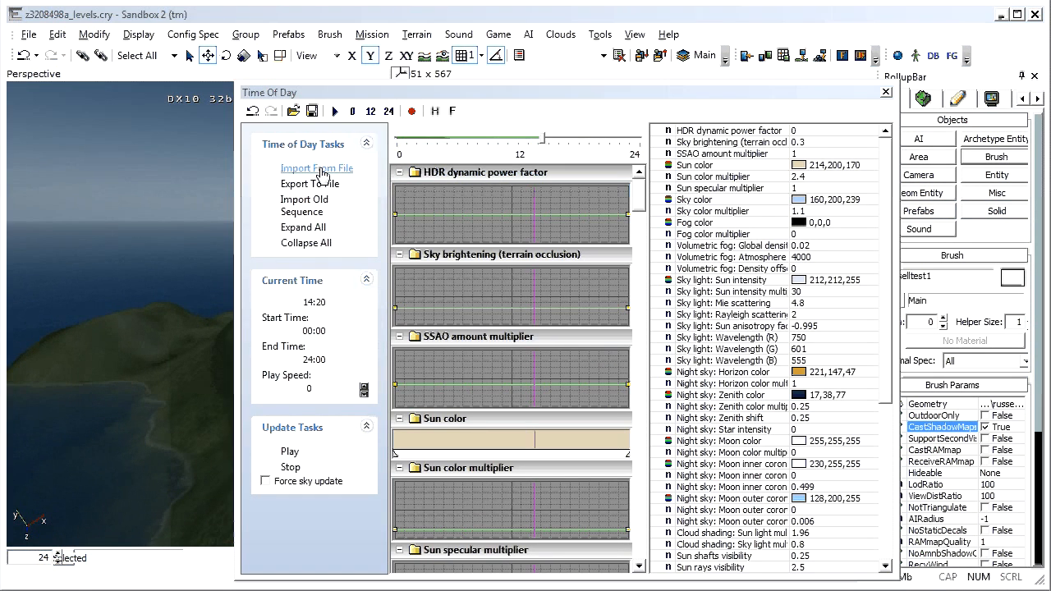
click(317, 168)
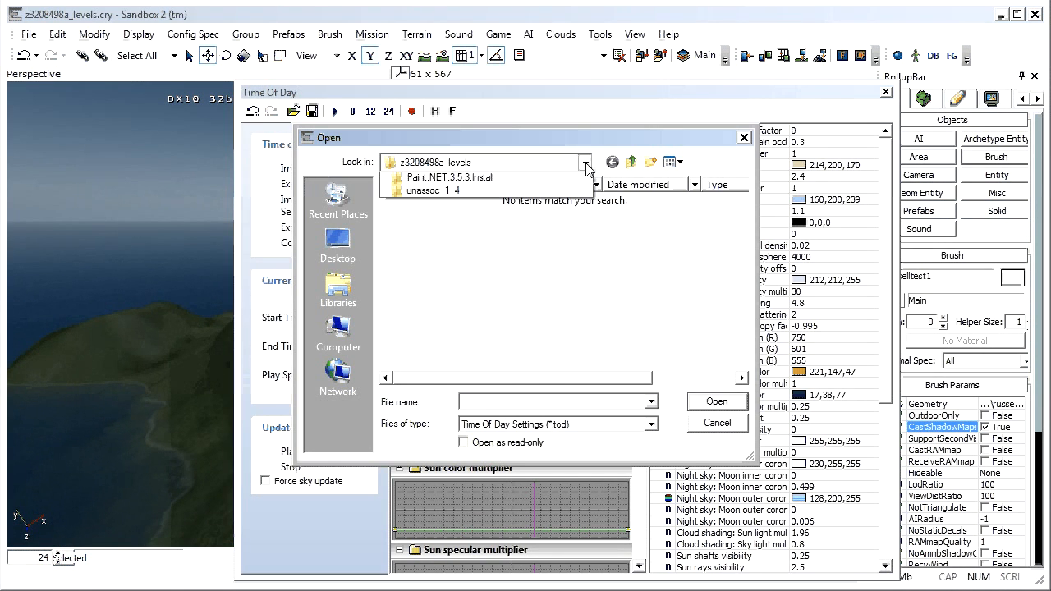
Load default_time_of_day.tod from the Crysis Wars Editor folder
click(583, 162)
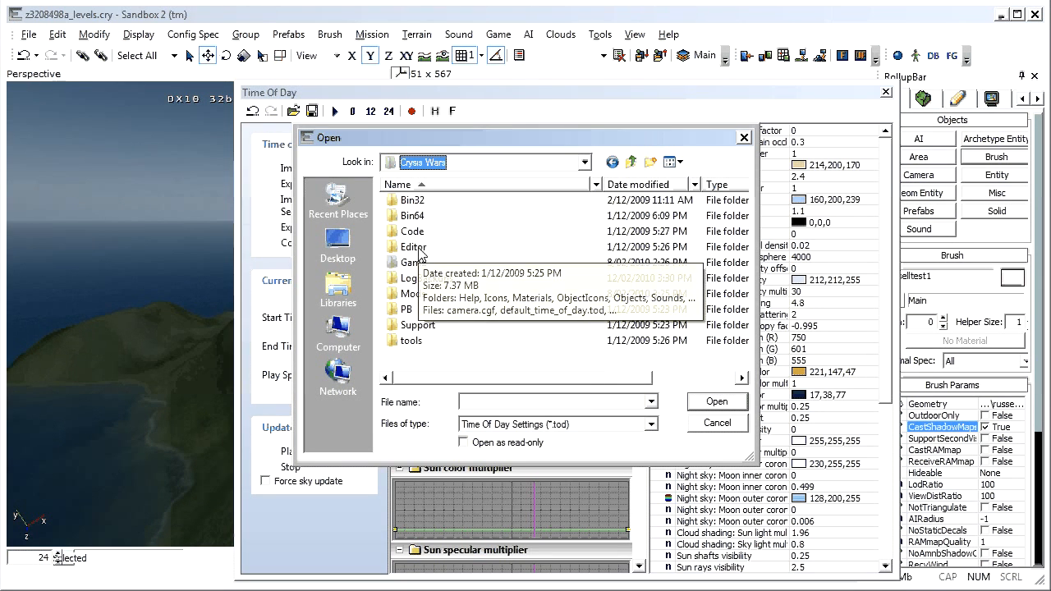
double_click(412, 247)
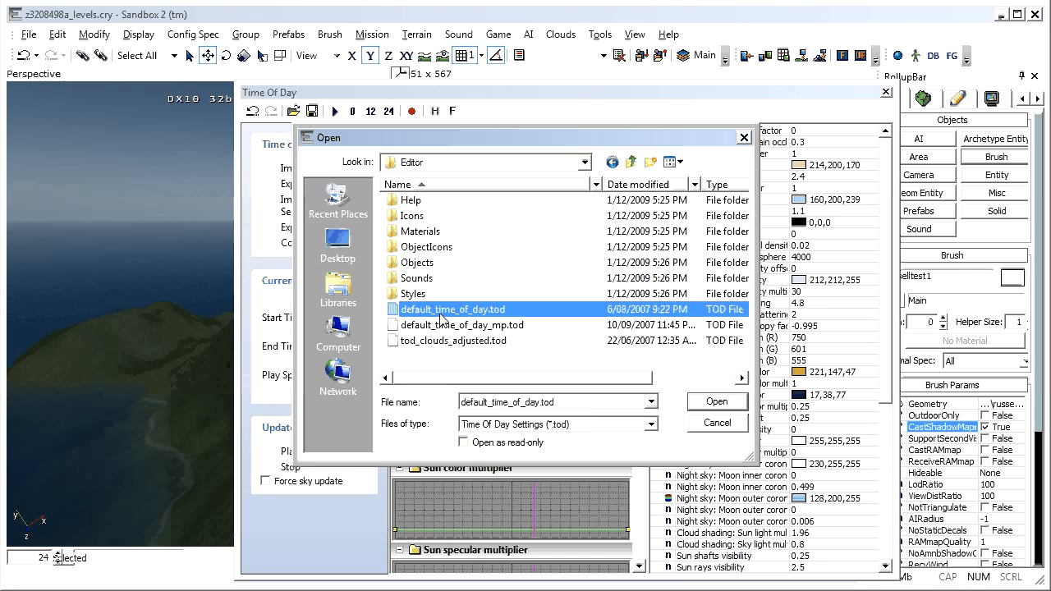
mouse_move(453, 309)
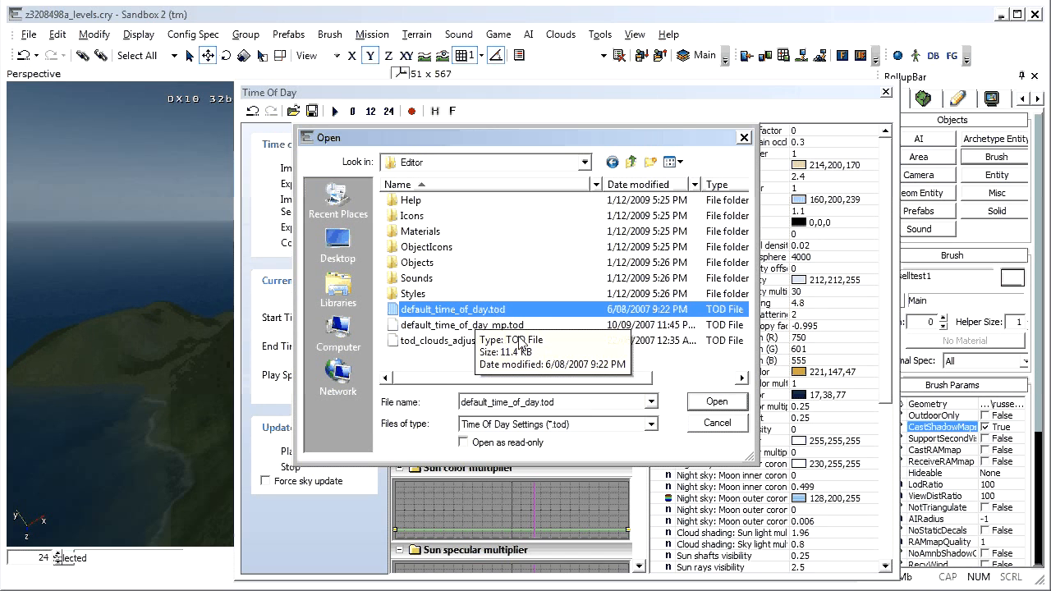
click(716, 402)
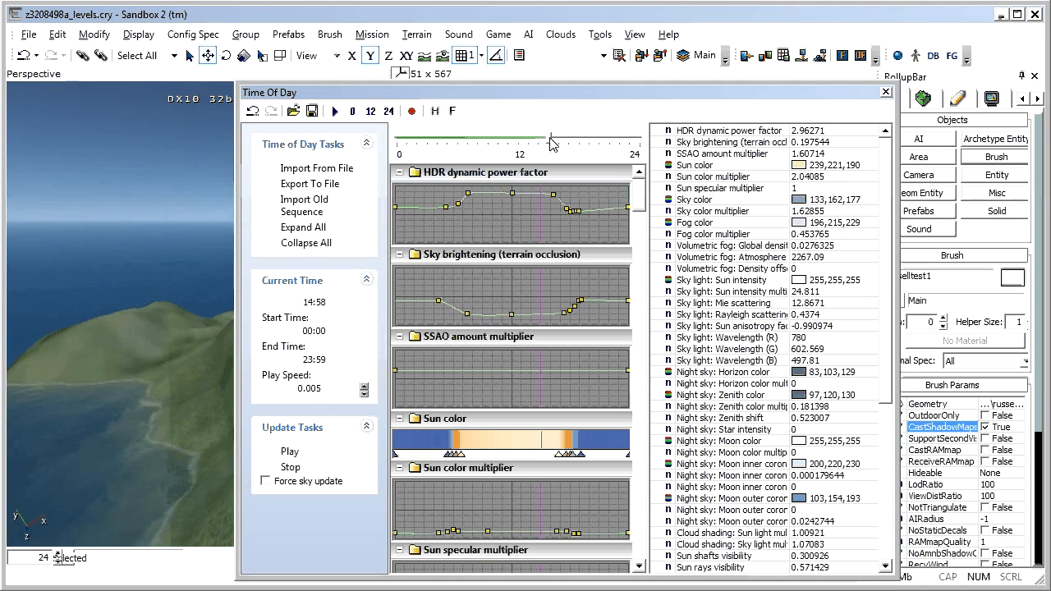
Shift the time to early afternoon, close Time Of Day, and reframe the view of the block
drag(552, 142, 540, 142)
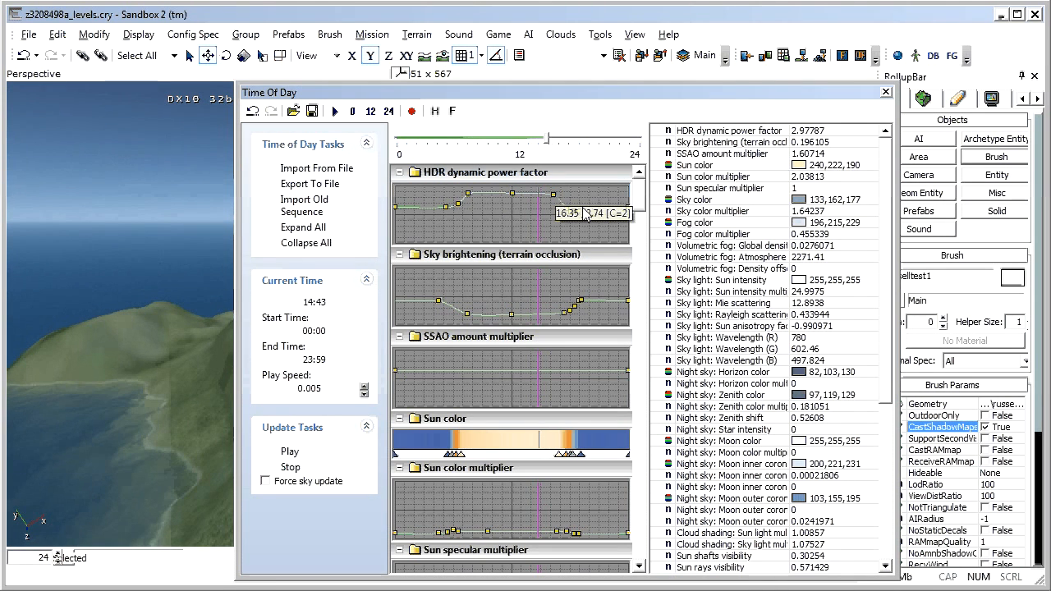
click(886, 91)
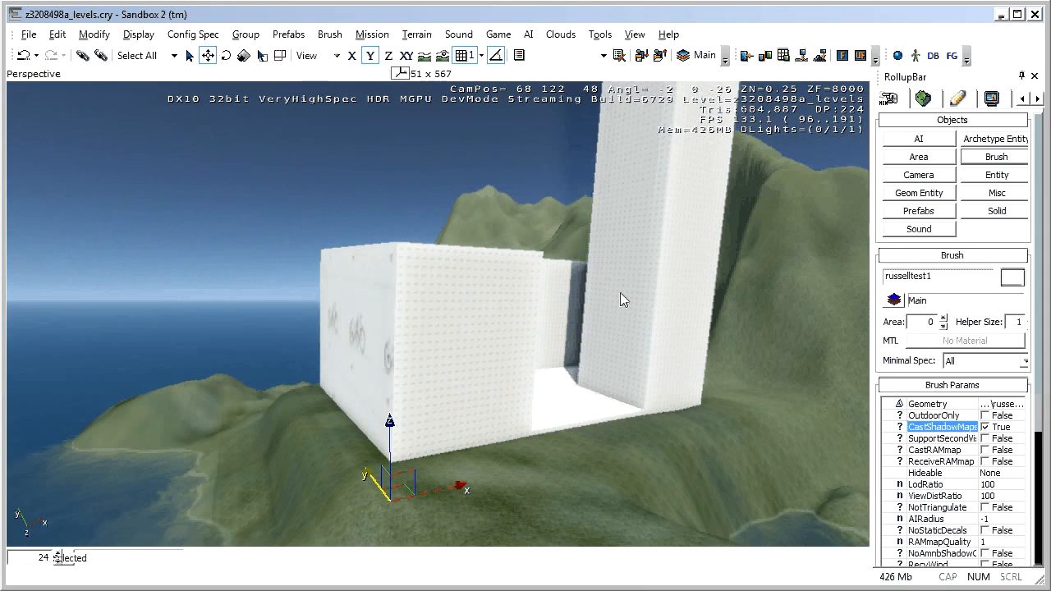
drag(620, 300, 484, 402)
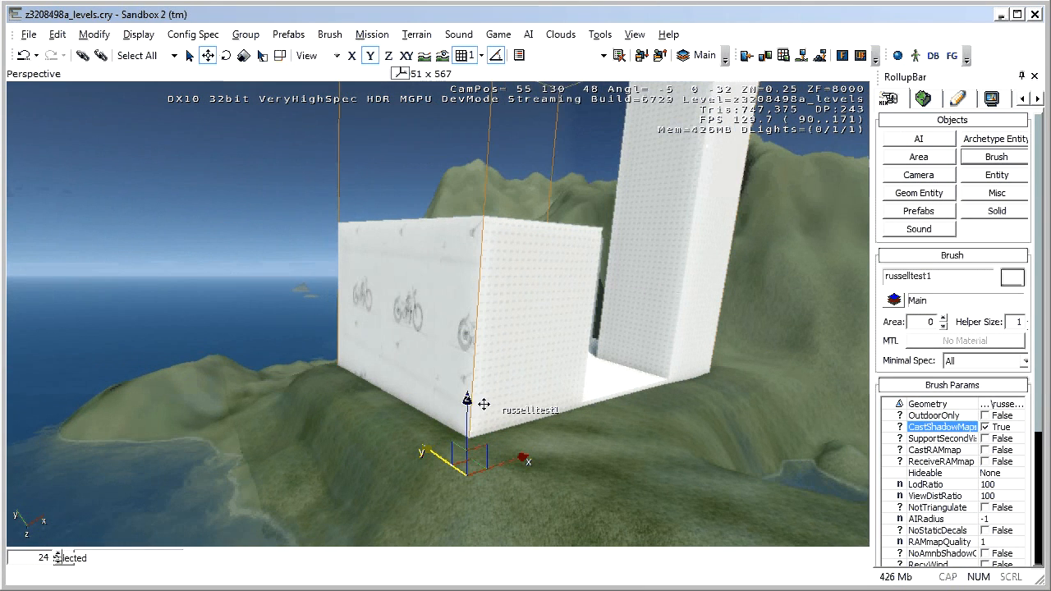